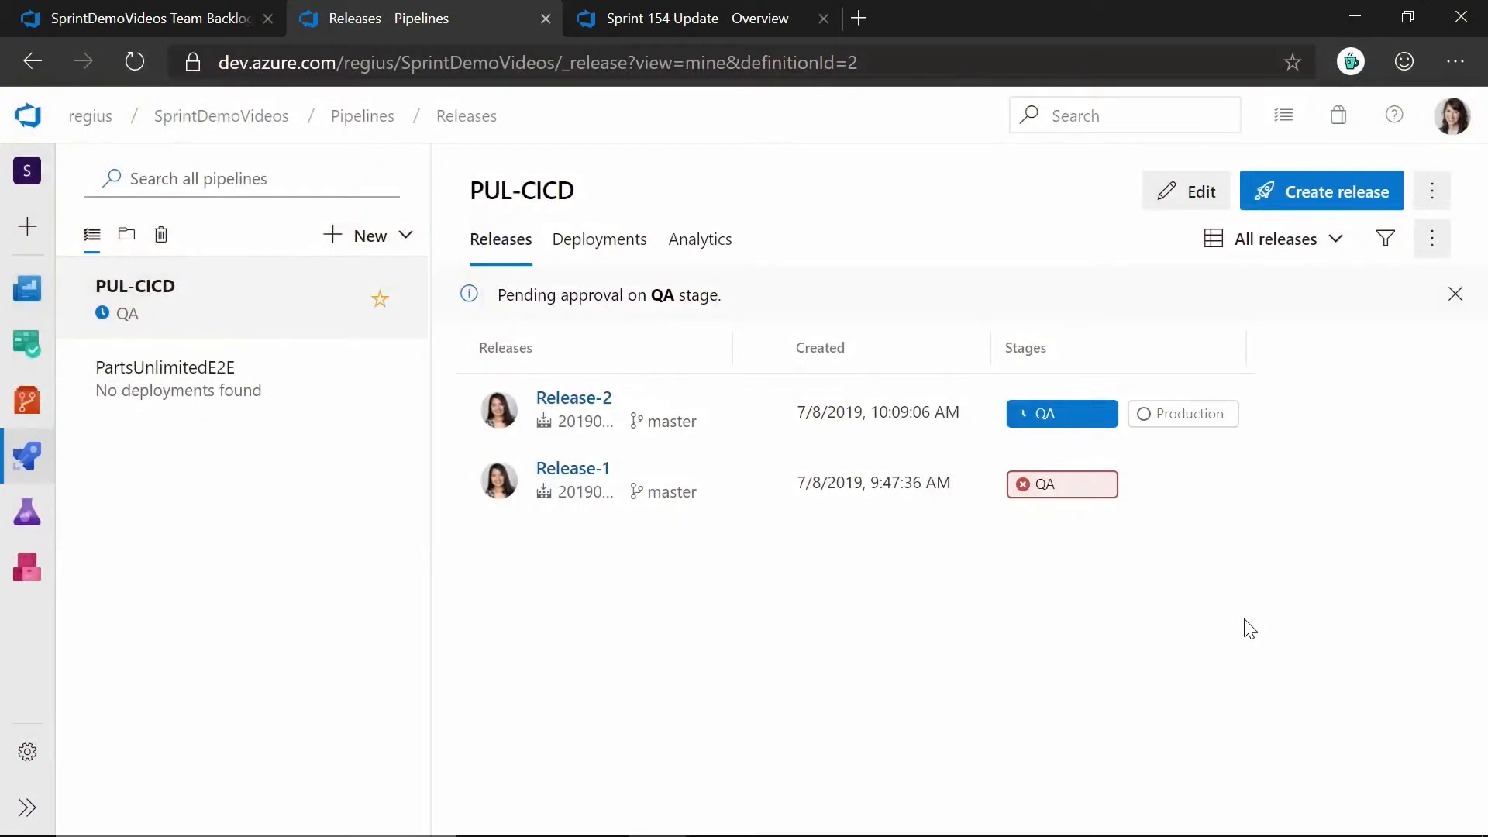
{"action": "mouse_move", "coordinate": [1169, 191]}
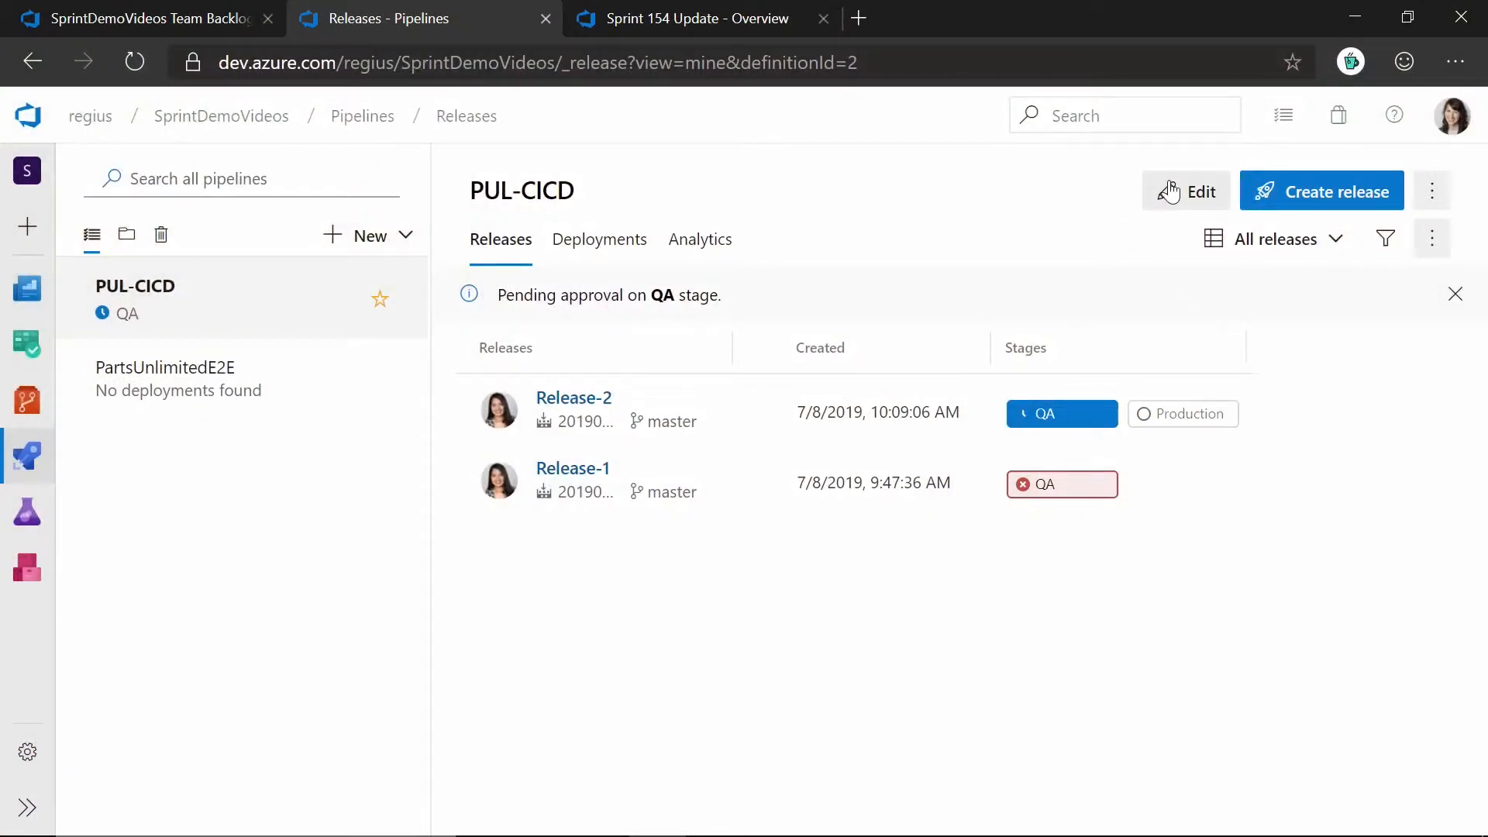
- Open the PUL-CICD release pipeline in the editor
{"action": "left_click", "coordinate": [1185, 191]}
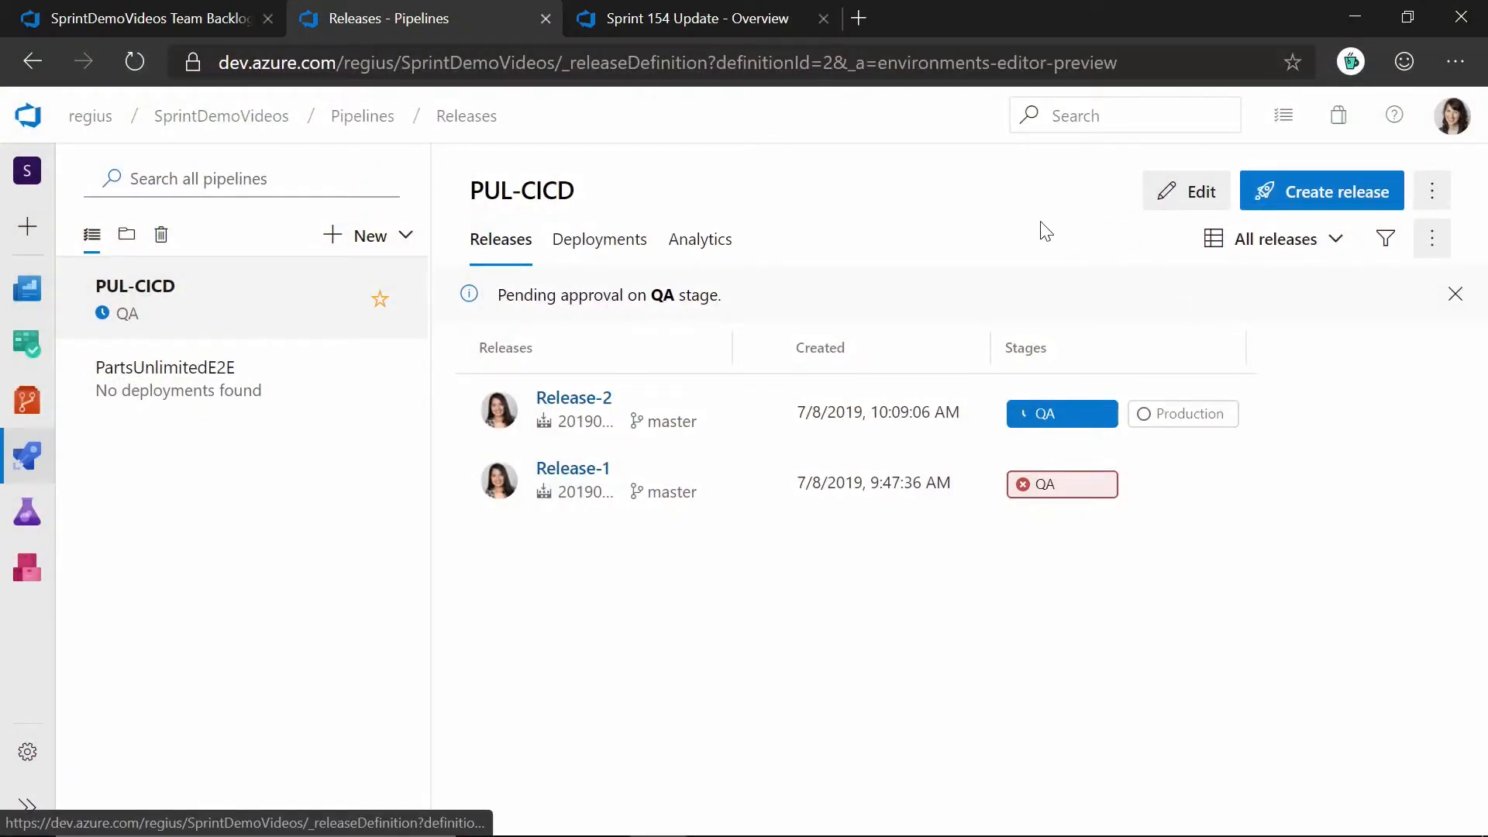
{"action": "left_click", "coordinate": [1185, 190]}
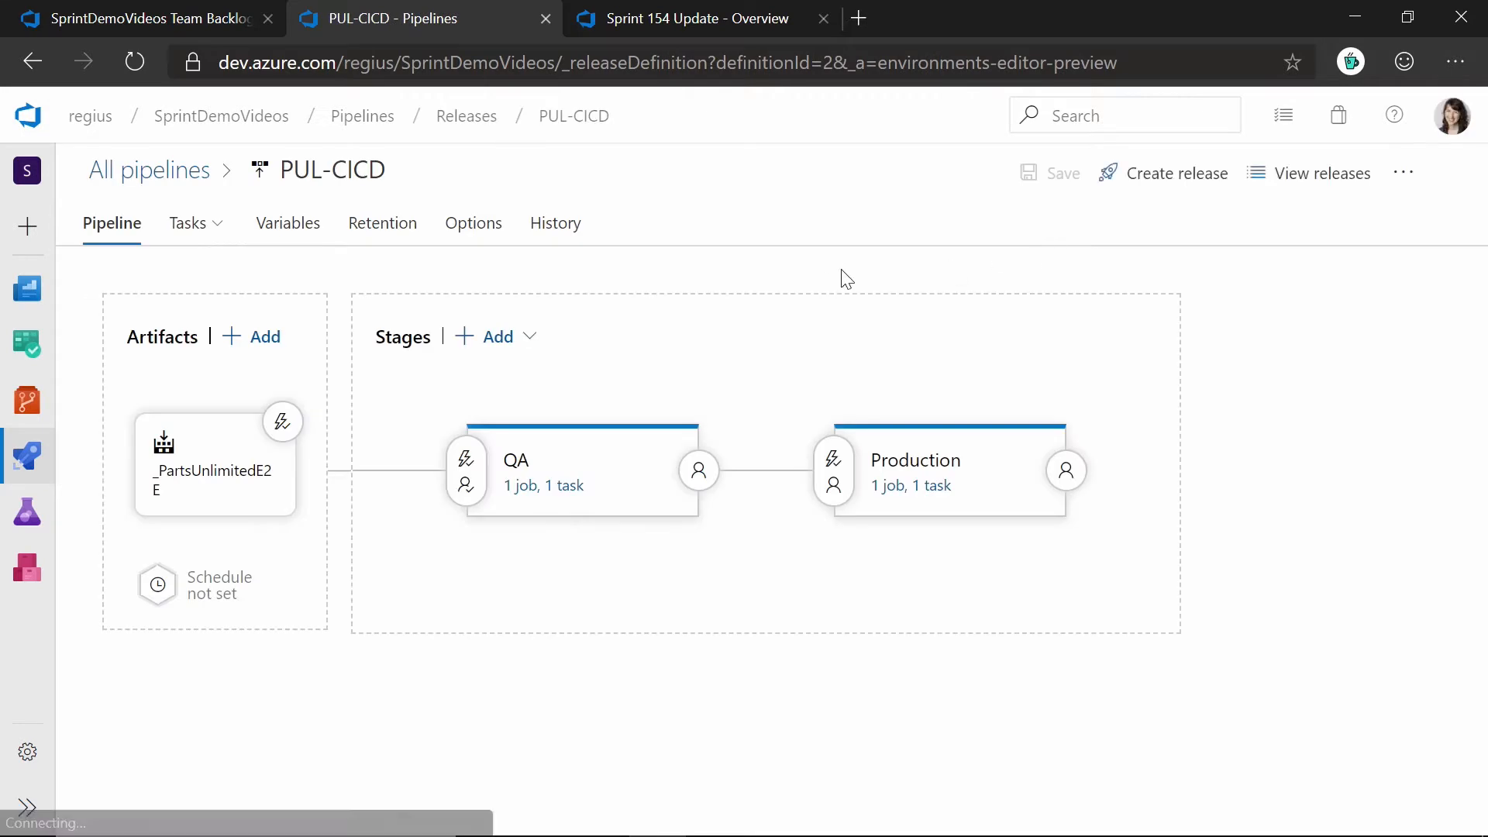
{"action": "mouse_move", "coordinate": [264, 336]}
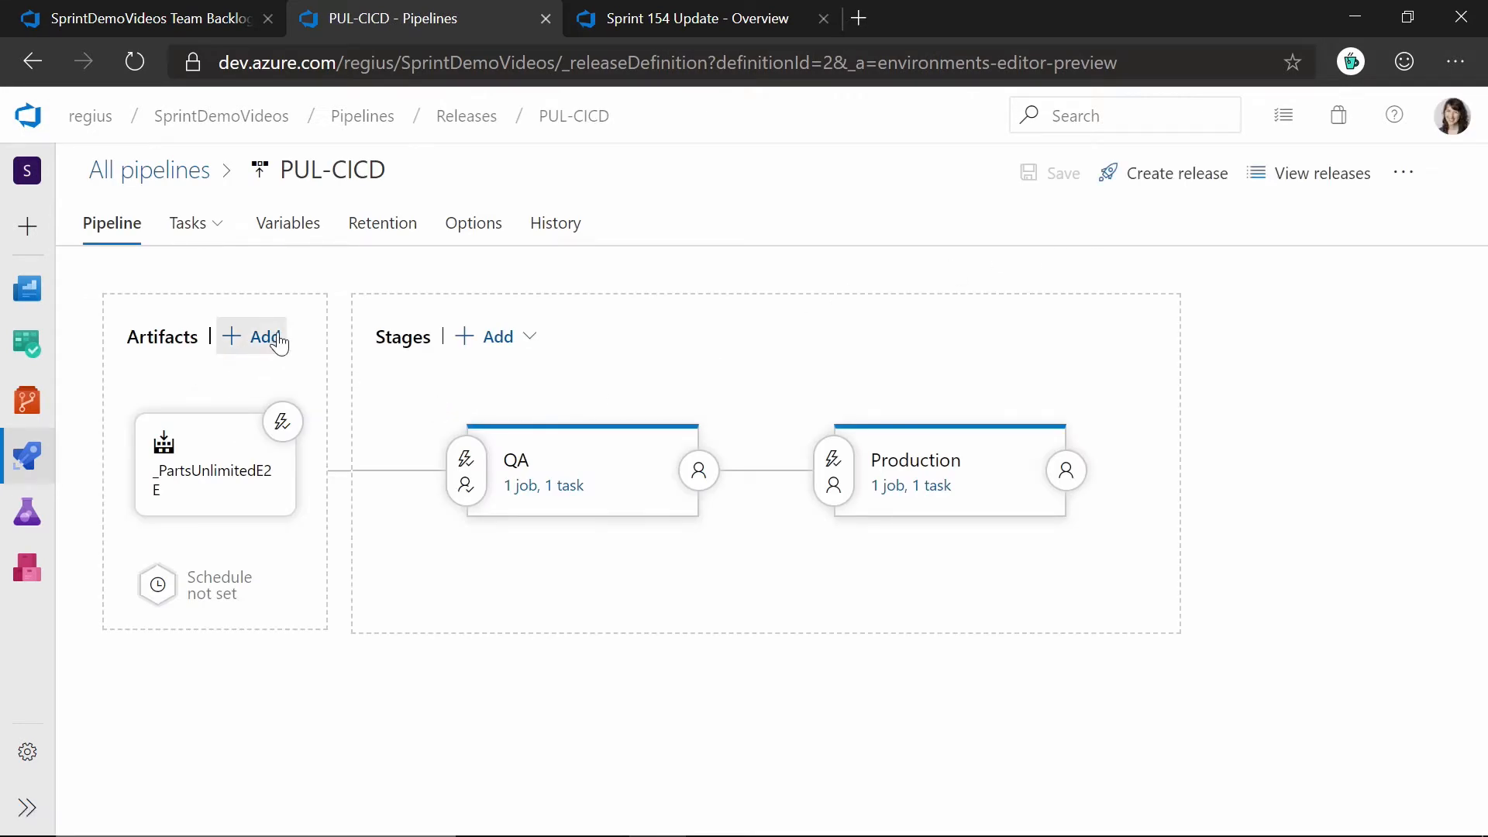
- Add a GitHub Release artifact from anipind/helloworld using the latest release
{"action": "left_click", "coordinate": [253, 337]}
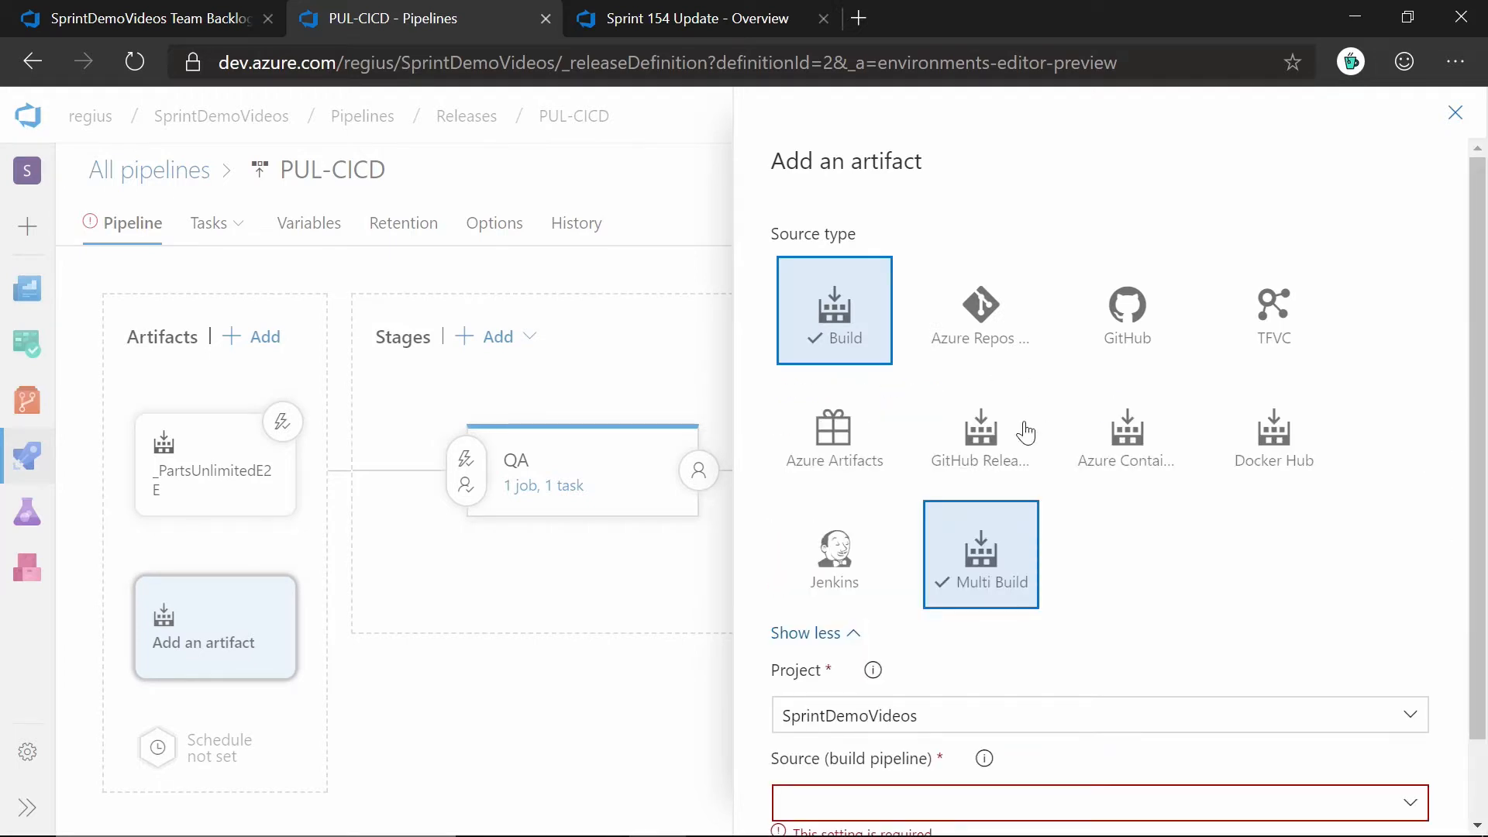
{"action": "left_click", "coordinate": [981, 432]}
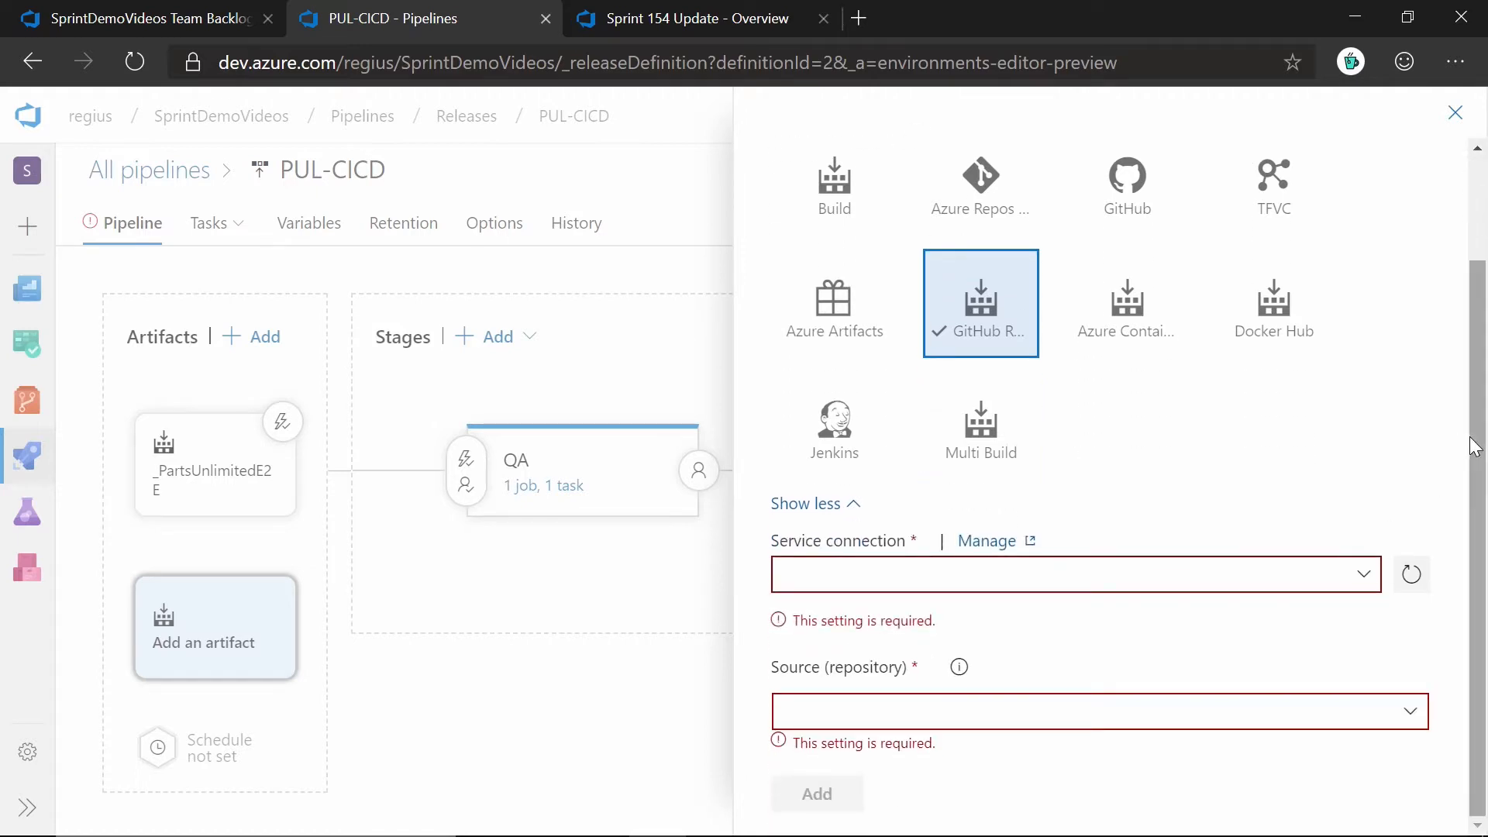
{"action": "mouse_move", "coordinate": [1362, 590]}
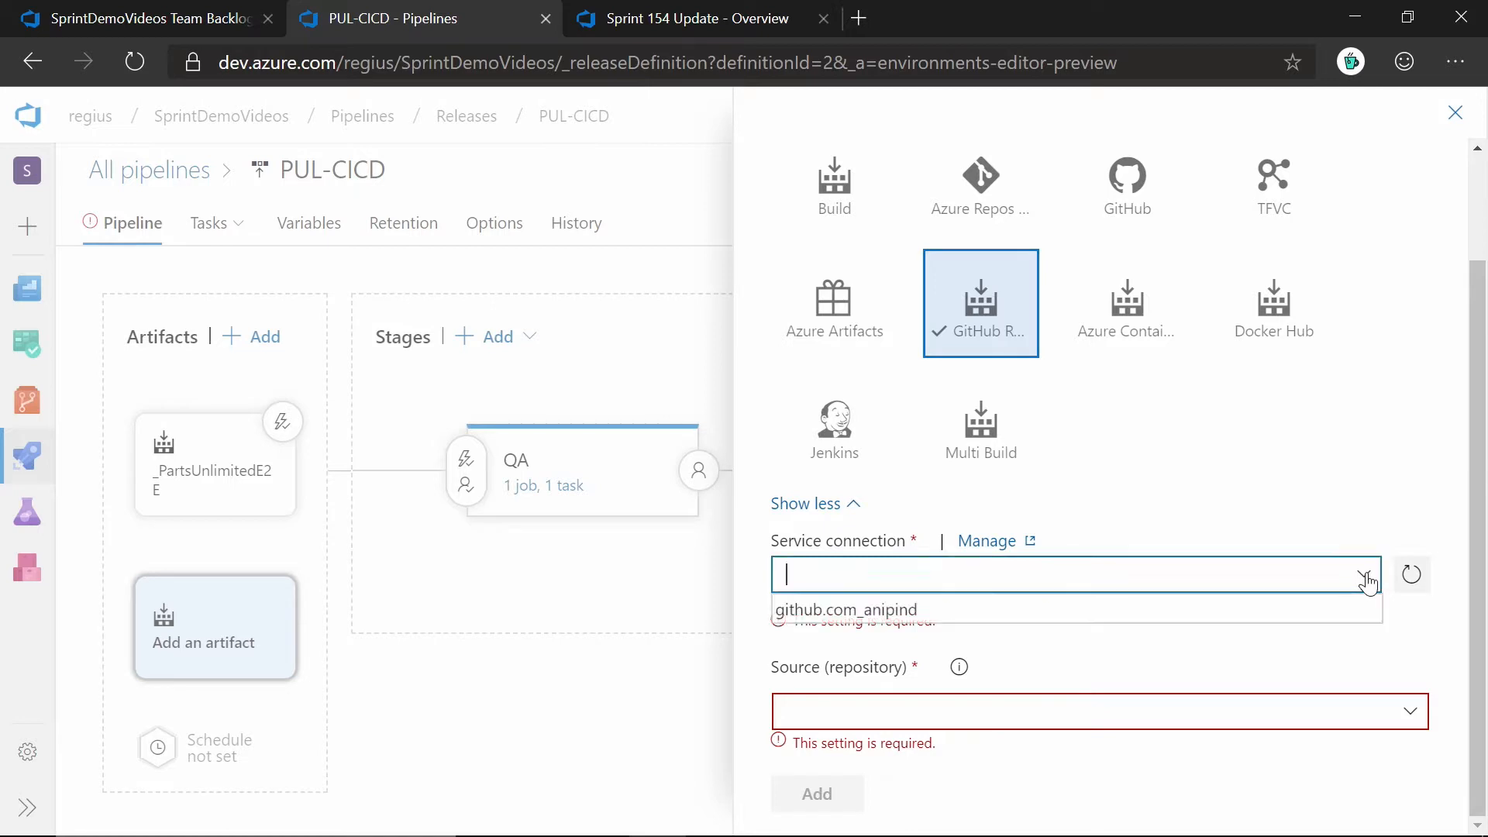
{"action": "mouse_move", "coordinate": [890, 617]}
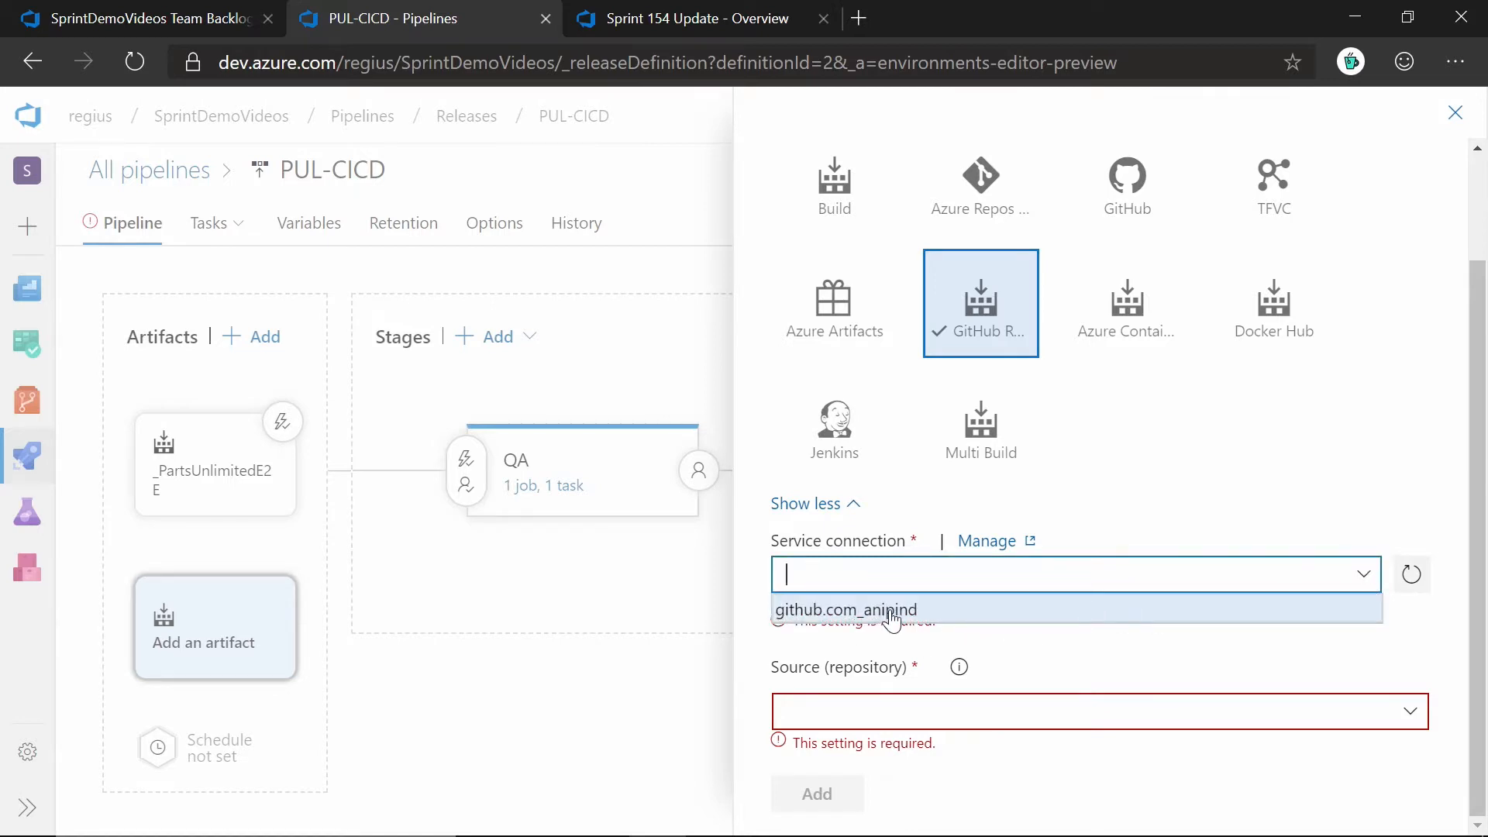
{"action": "left_click", "coordinate": [848, 610]}
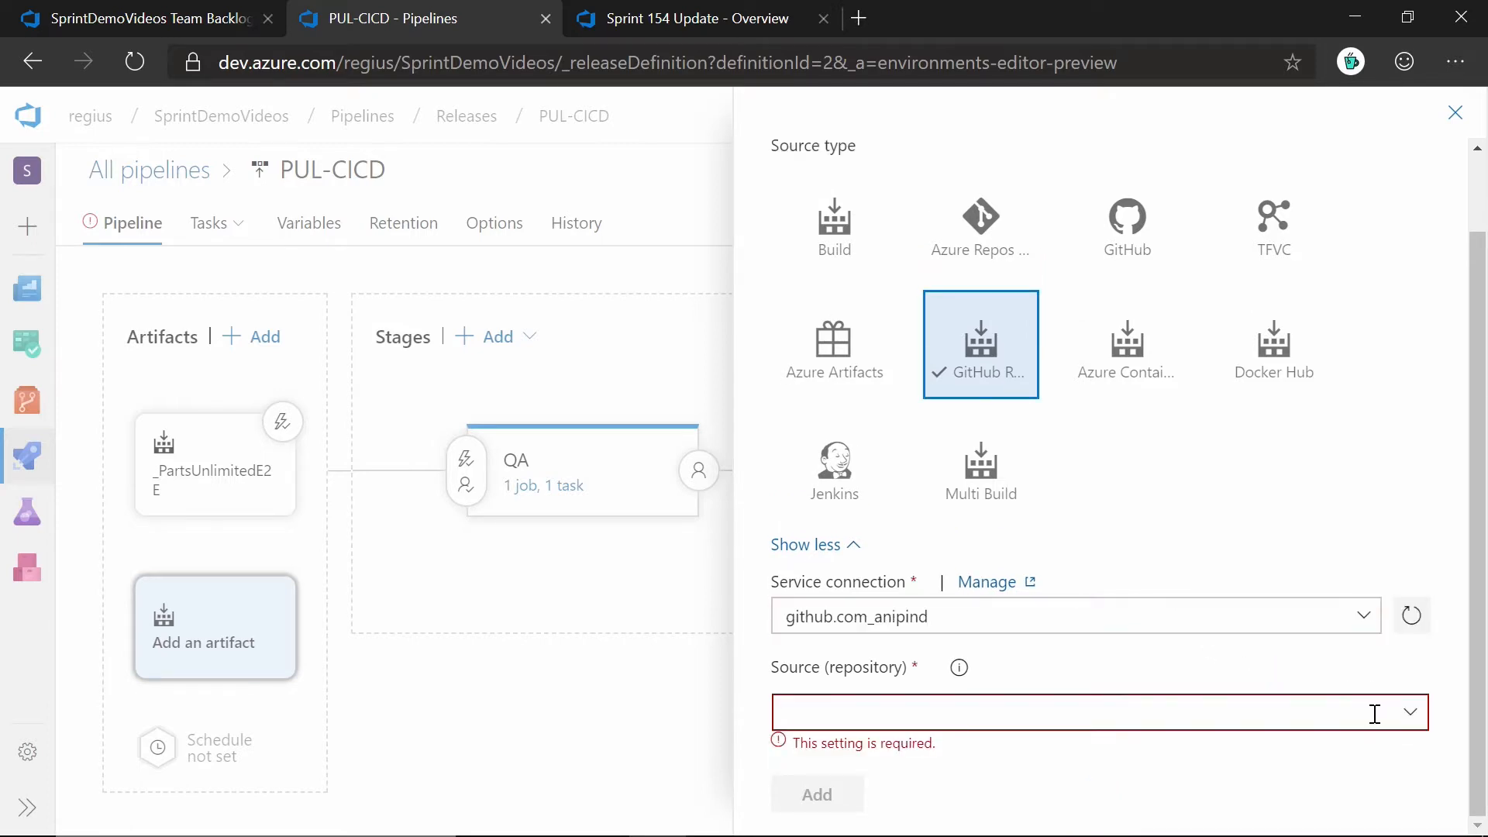
{"action": "type", "text": "ani"}
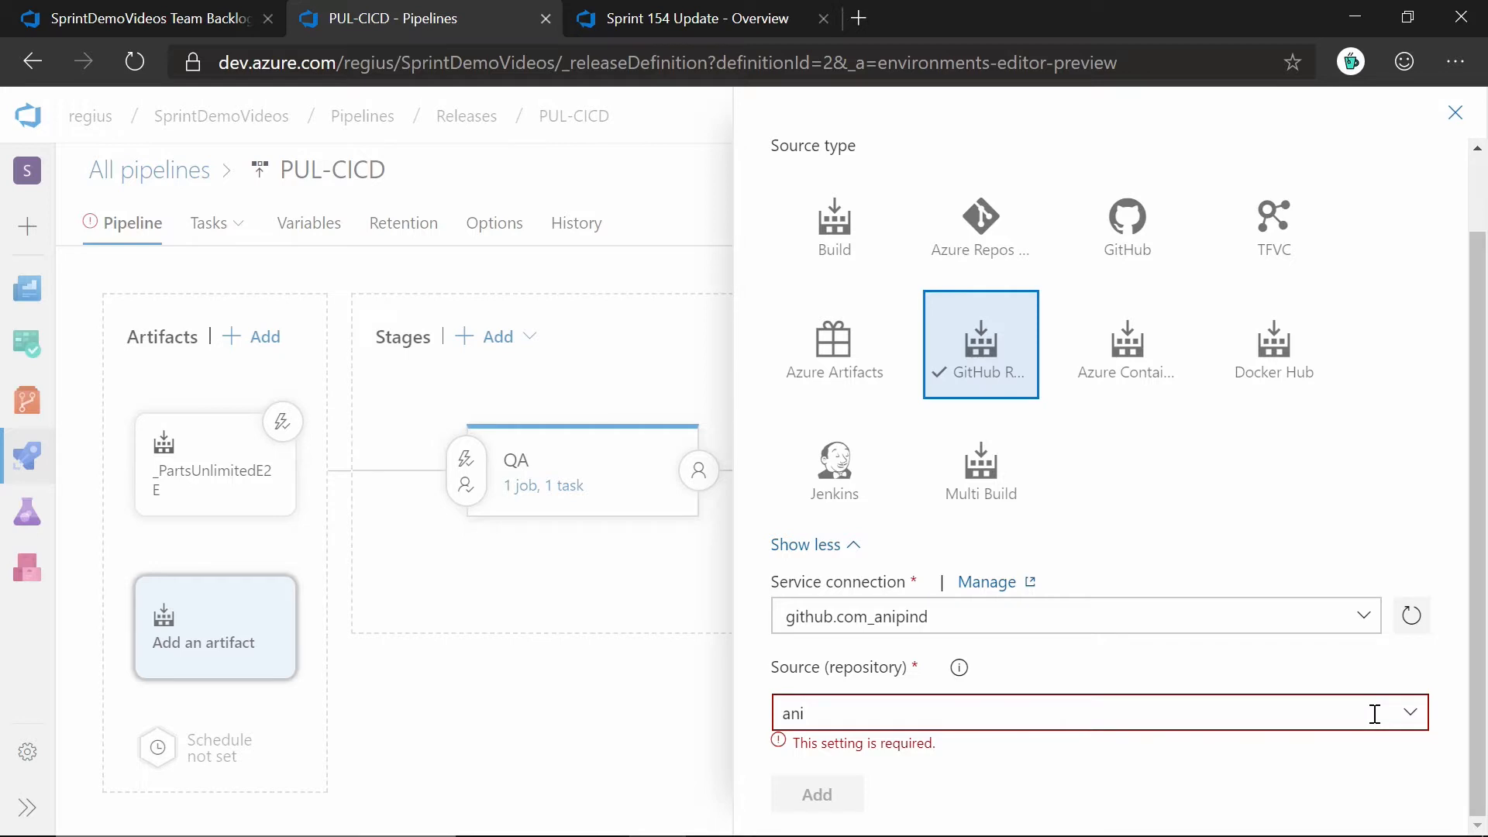
{"action": "type", "text": "anipind/helloworld"}
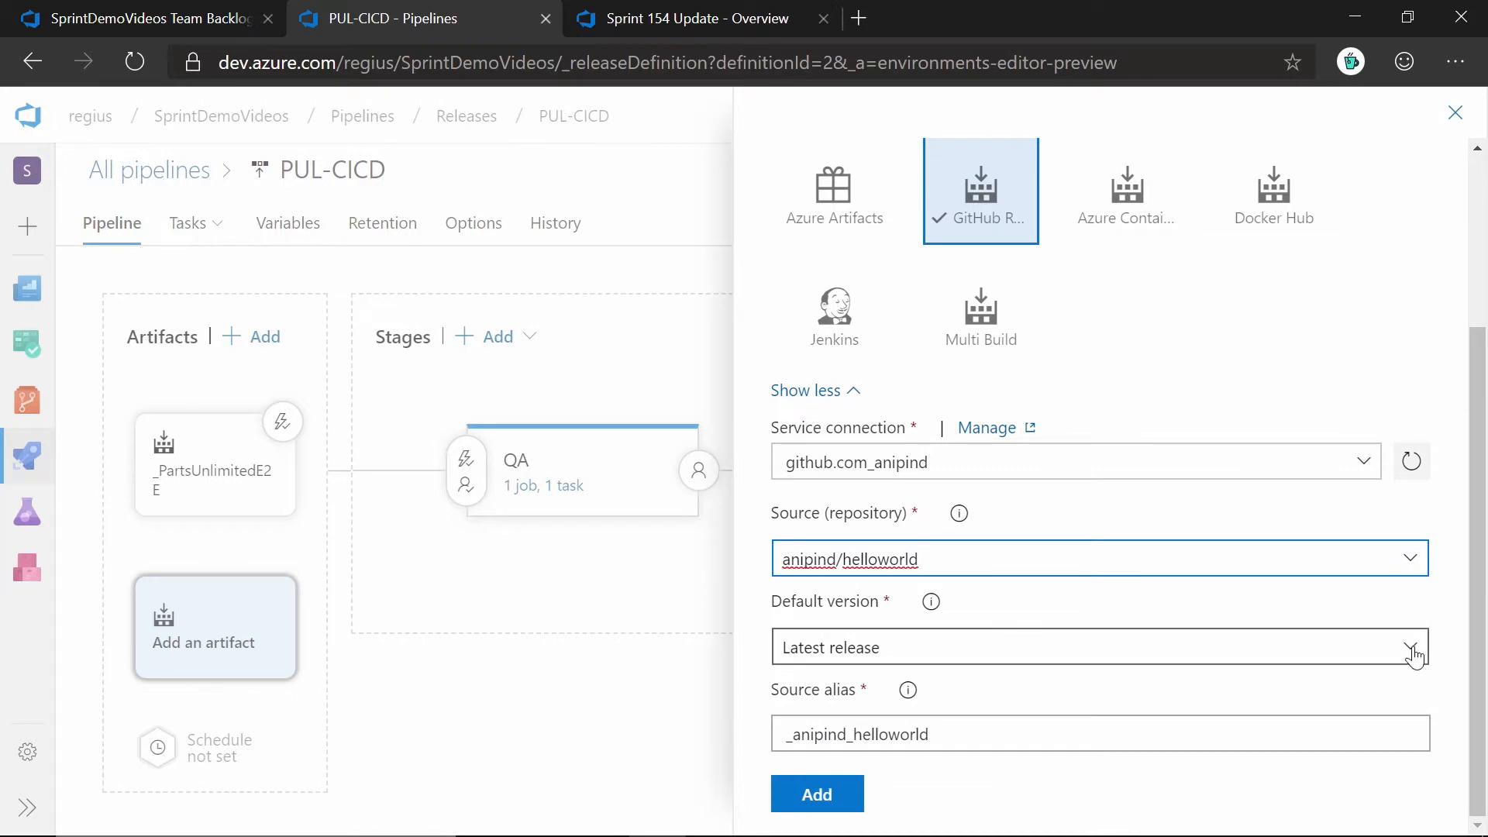
{"action": "left_click", "coordinate": [1411, 657]}
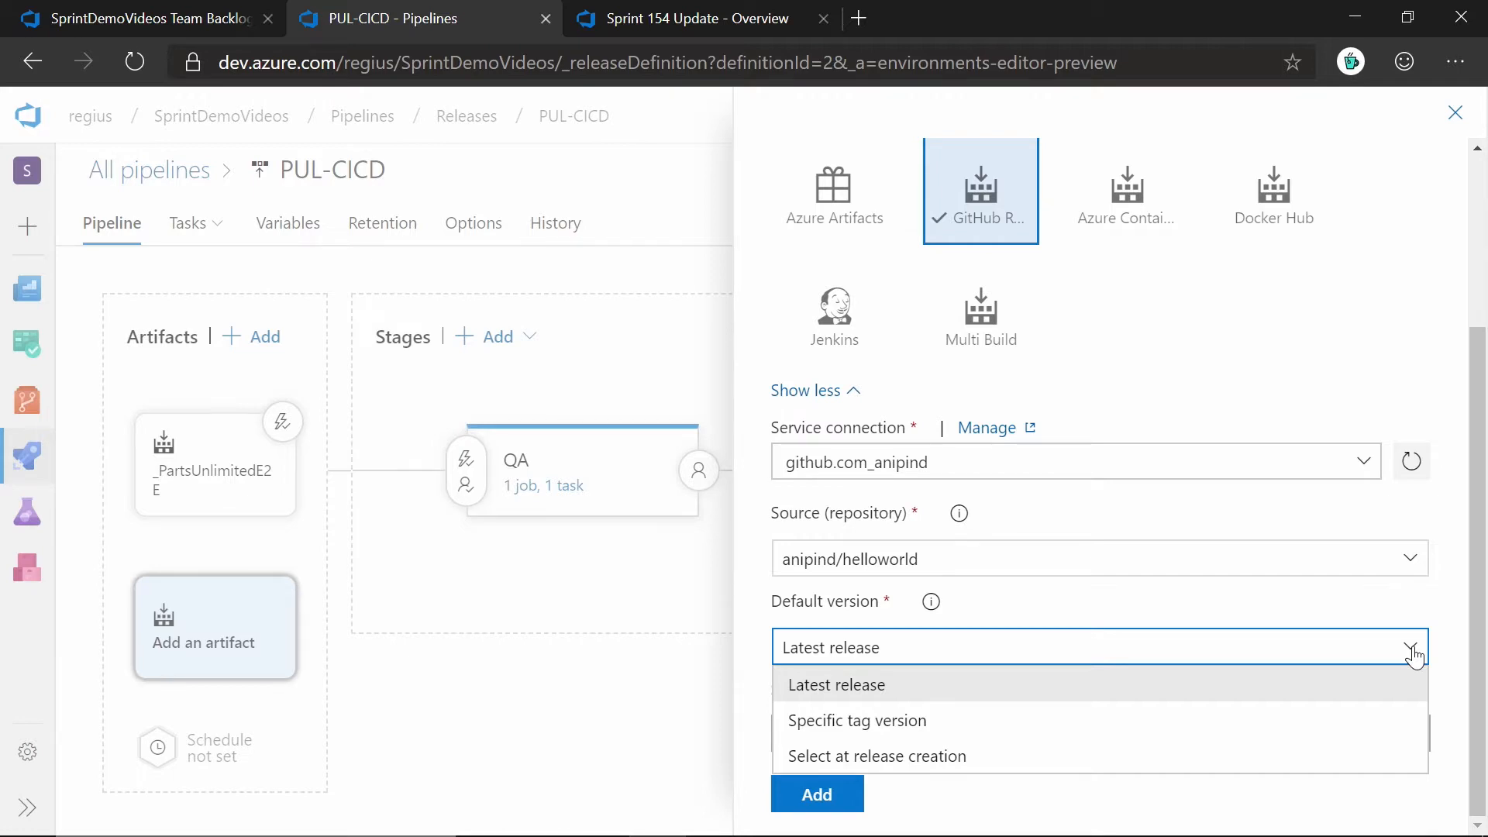
{"action": "mouse_move", "coordinate": [906, 730]}
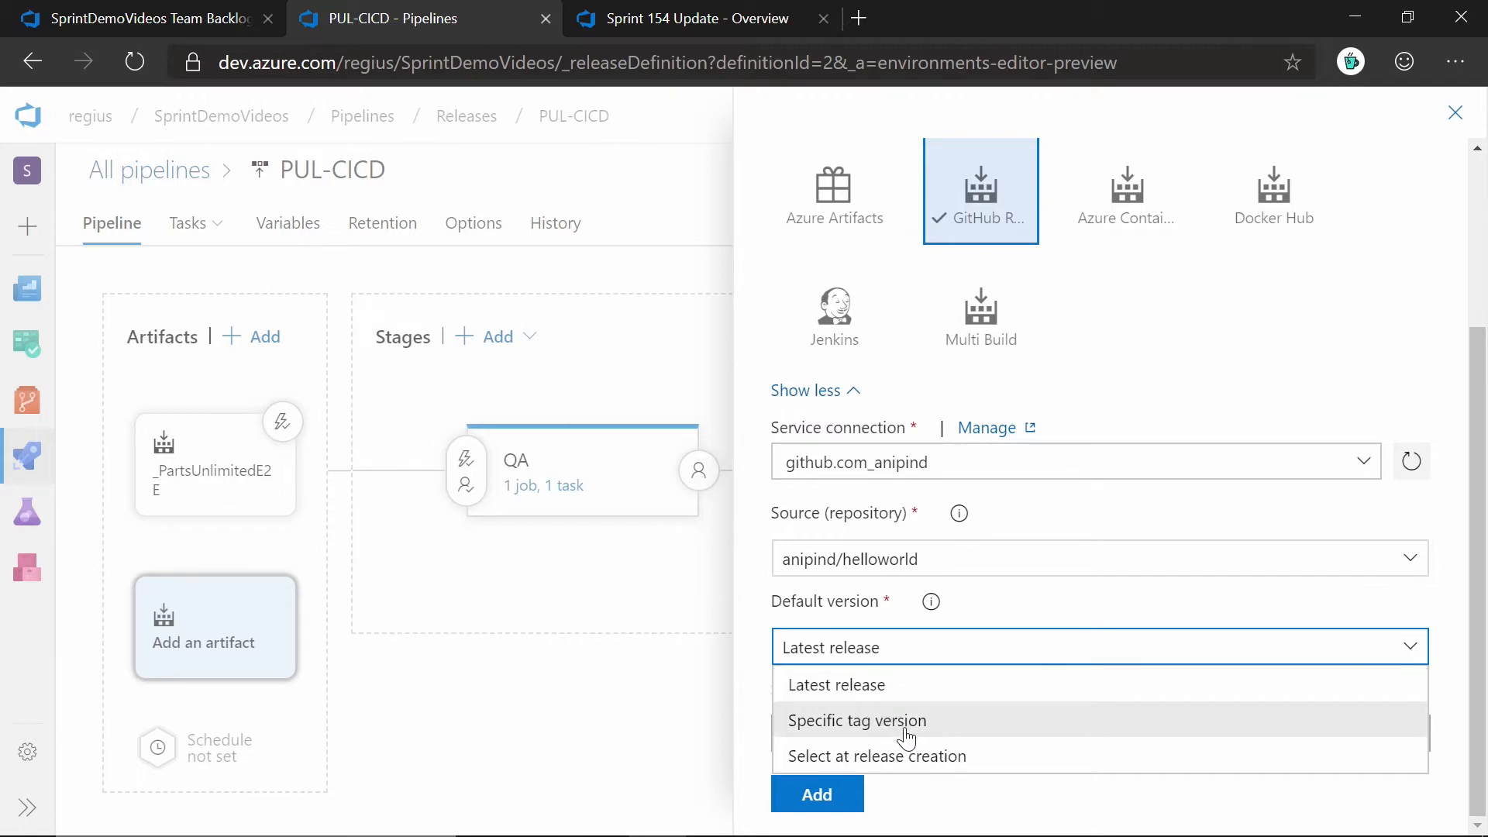
{"action": "mouse_move", "coordinate": [942, 782]}
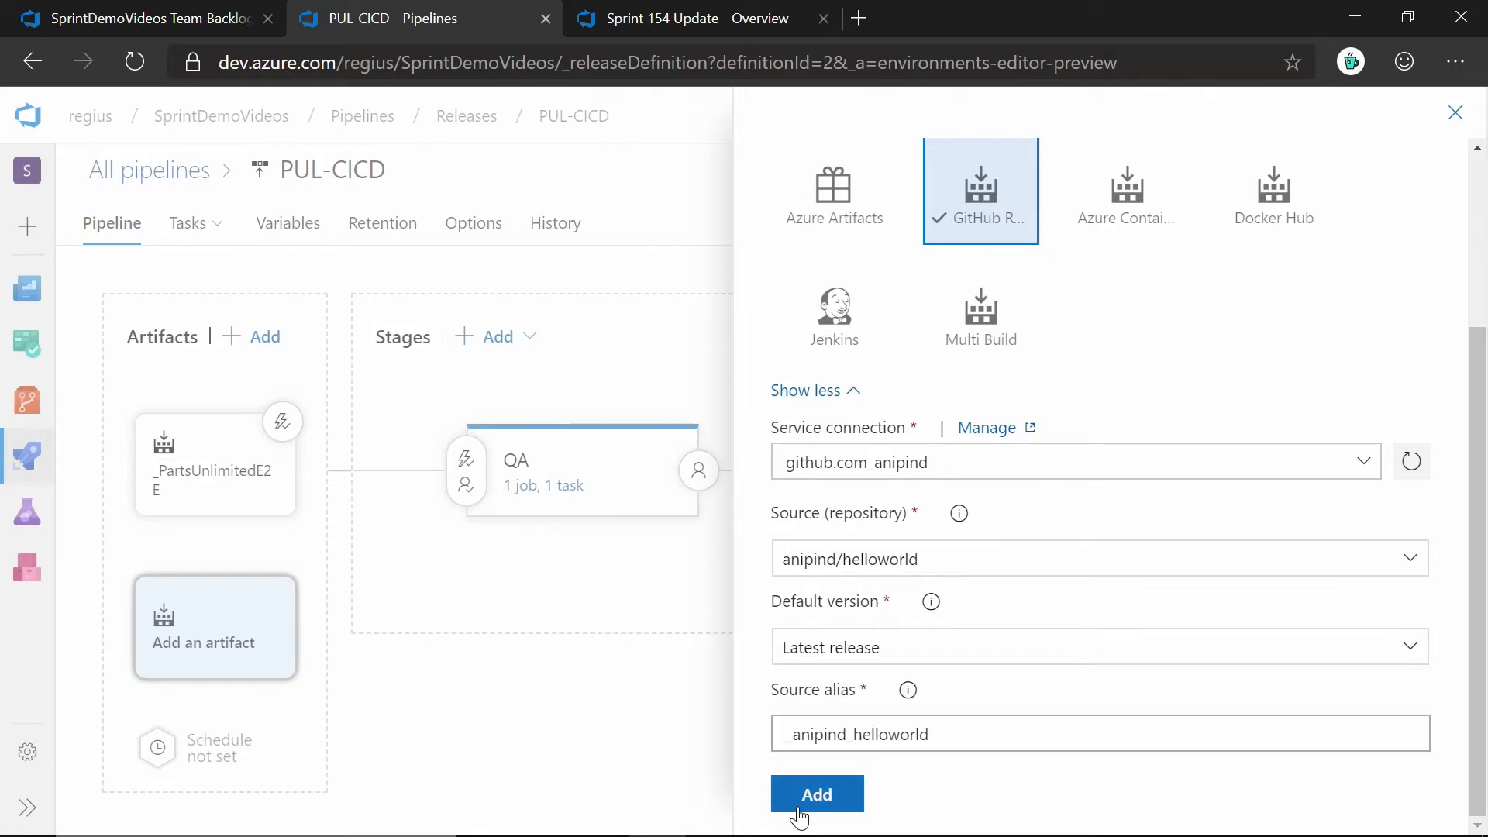
{"action": "left_click", "coordinate": [816, 794]}
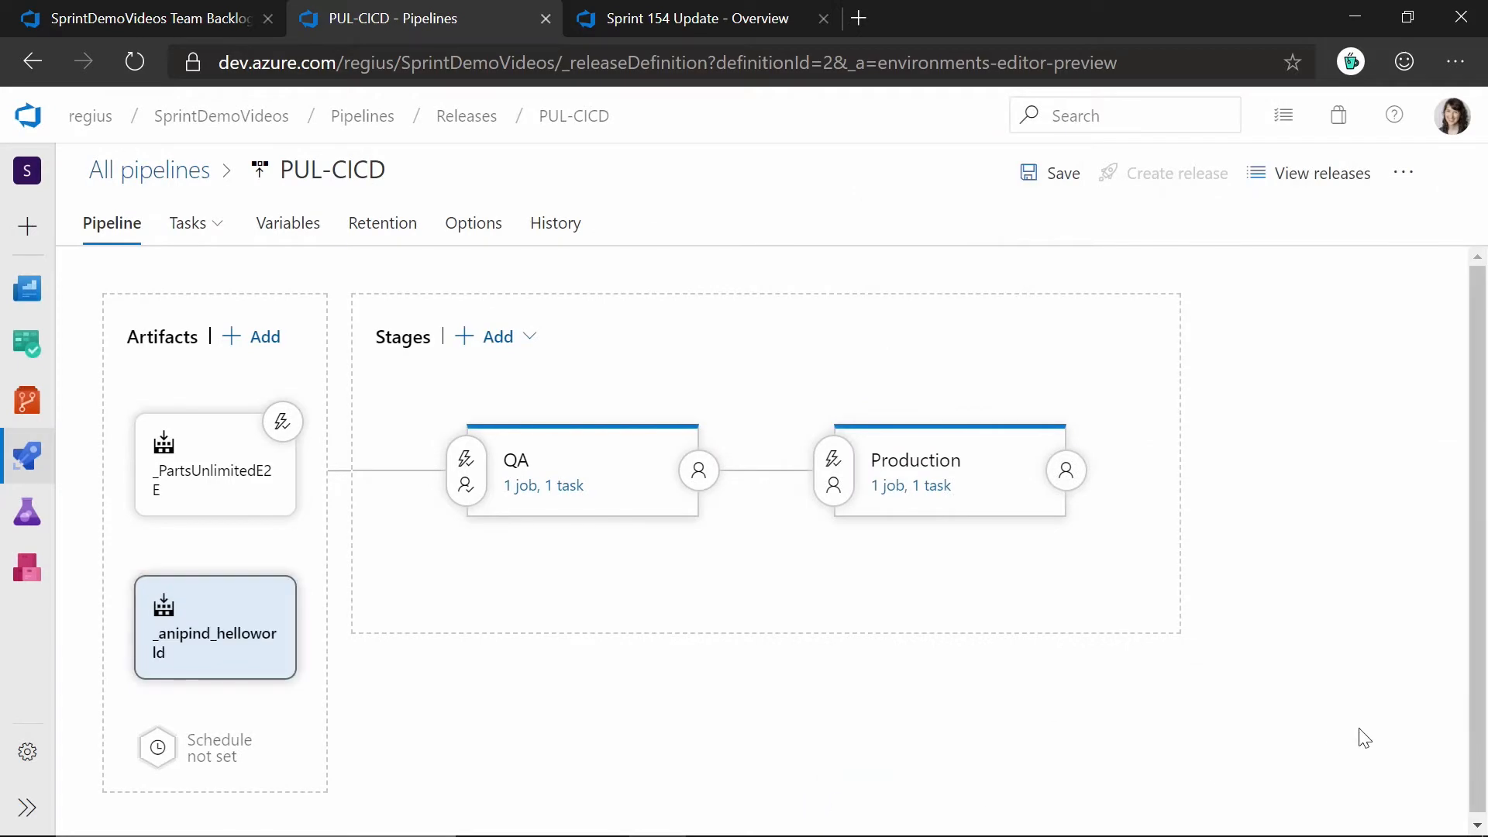
{"action": "mouse_move", "coordinate": [692, 31]}
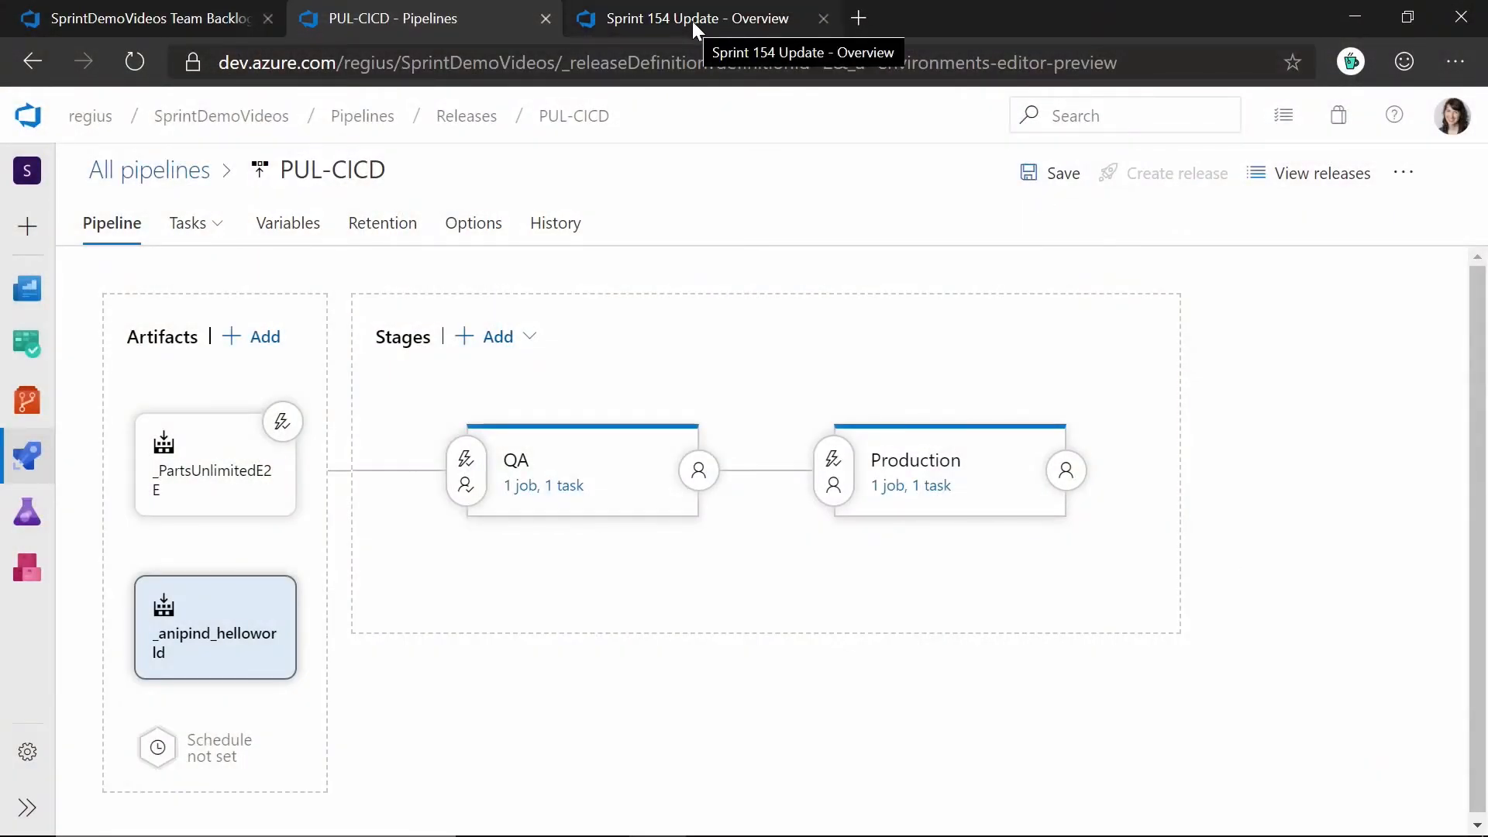
- On the Sprint 154 Update wiki page, create a Task from the first bullet's text
{"action": "left_click", "coordinate": [698, 18]}
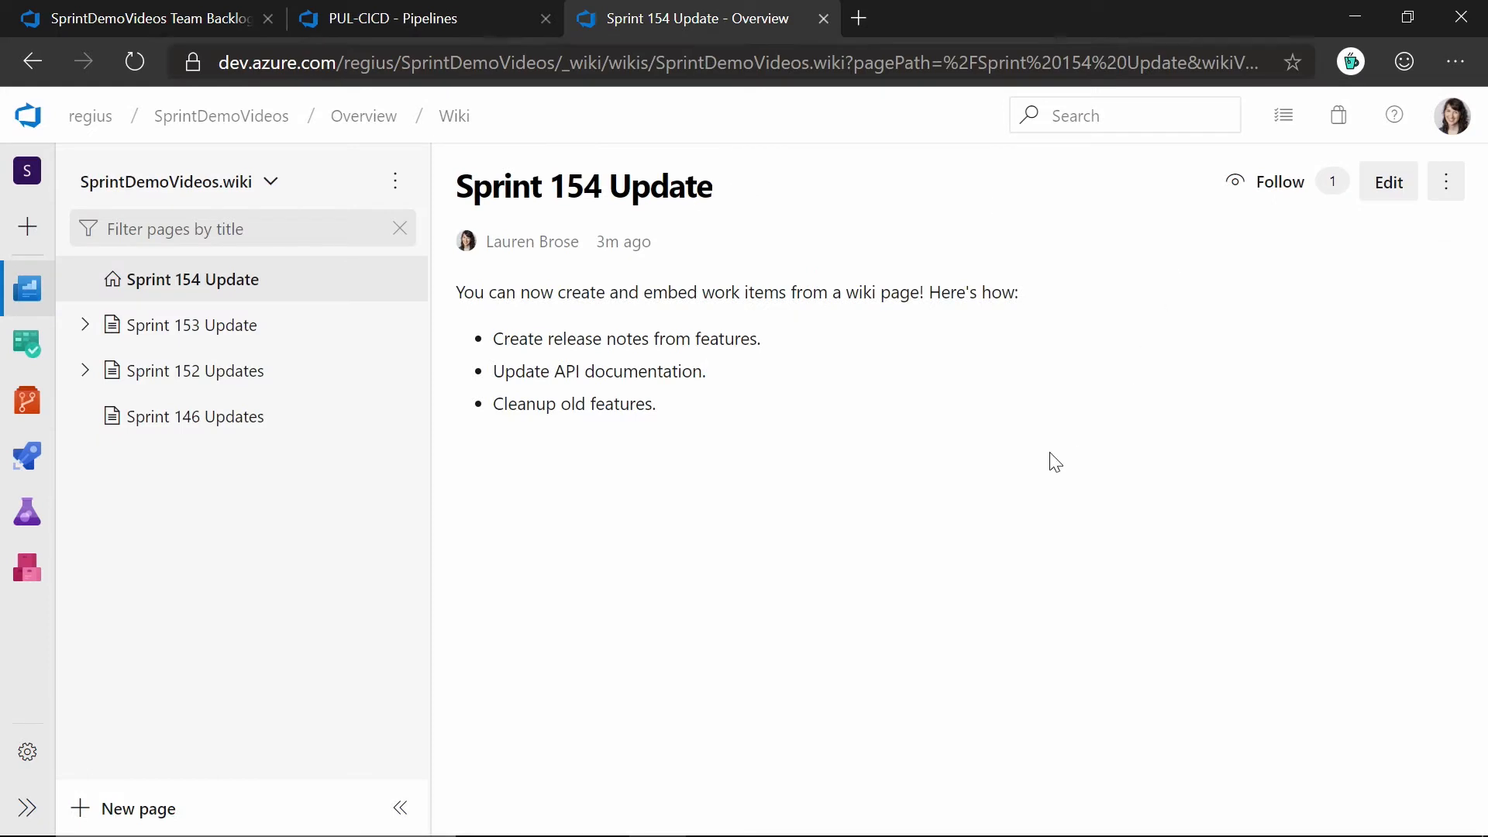
{"action": "mouse_move", "coordinate": [764, 383]}
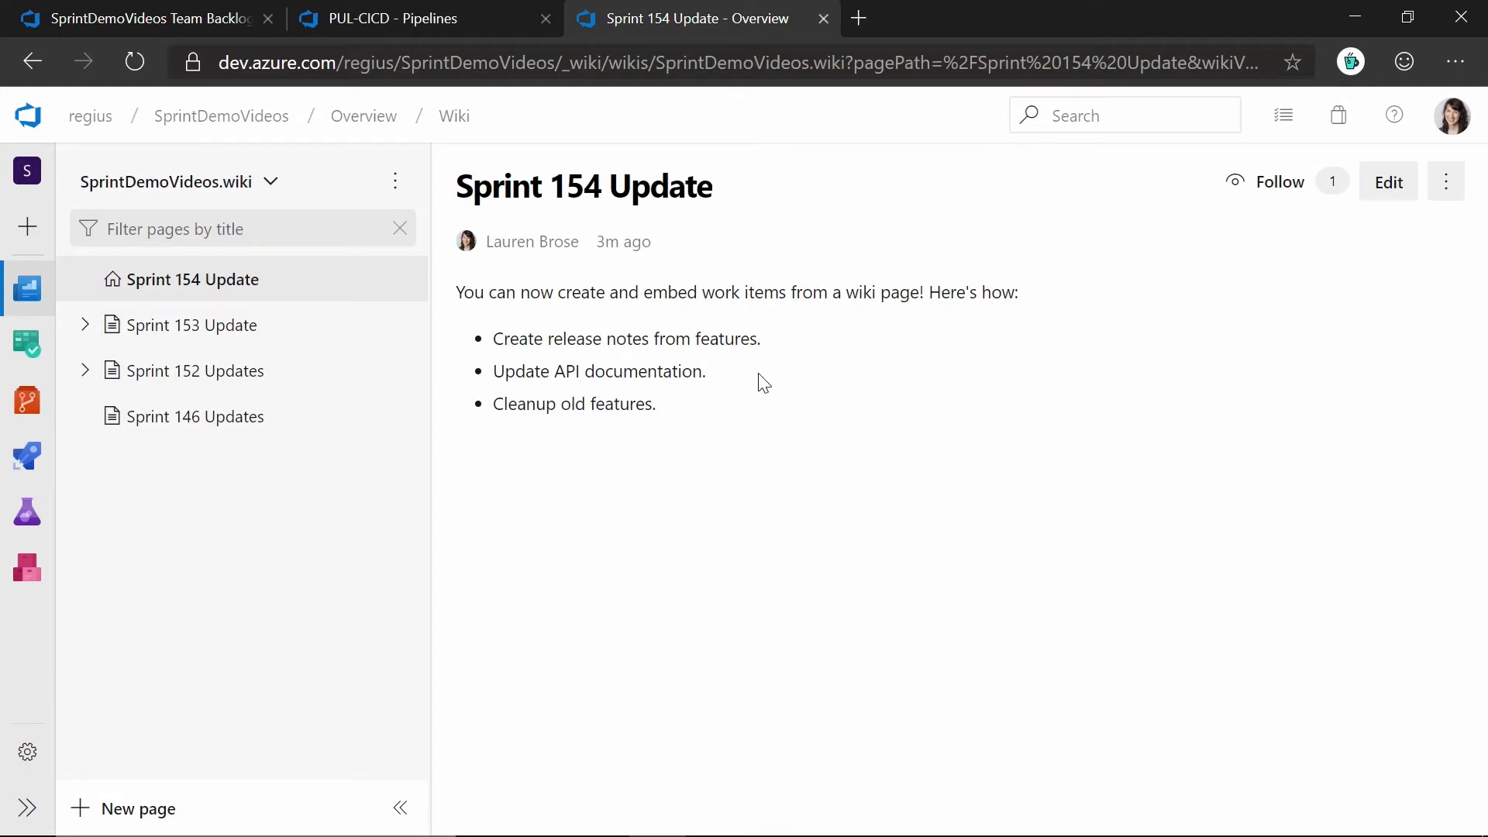
{"action": "triple_click", "coordinate": [626, 339]}
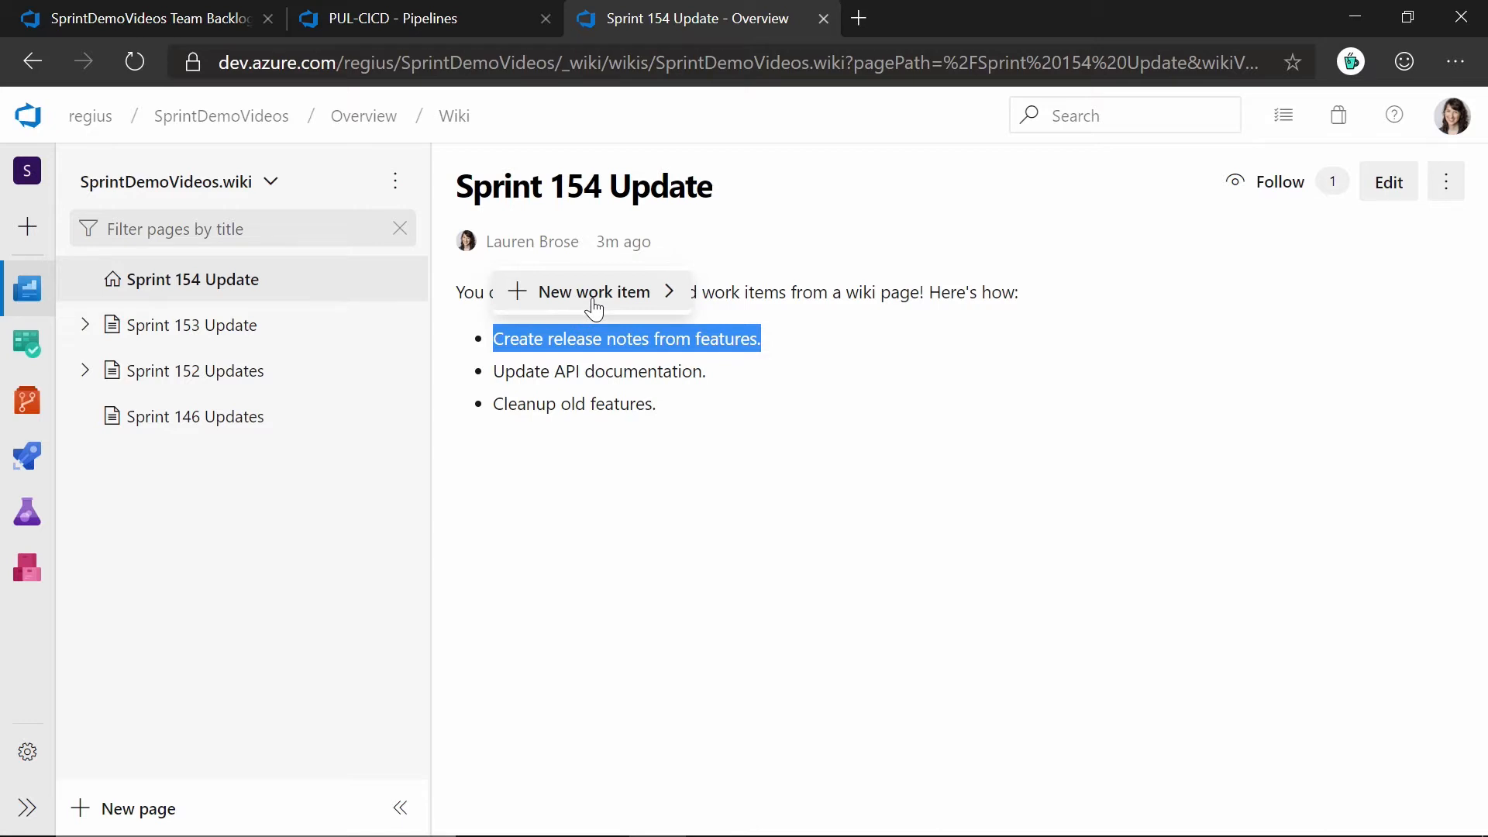
{"action": "left_click", "coordinate": [592, 292]}
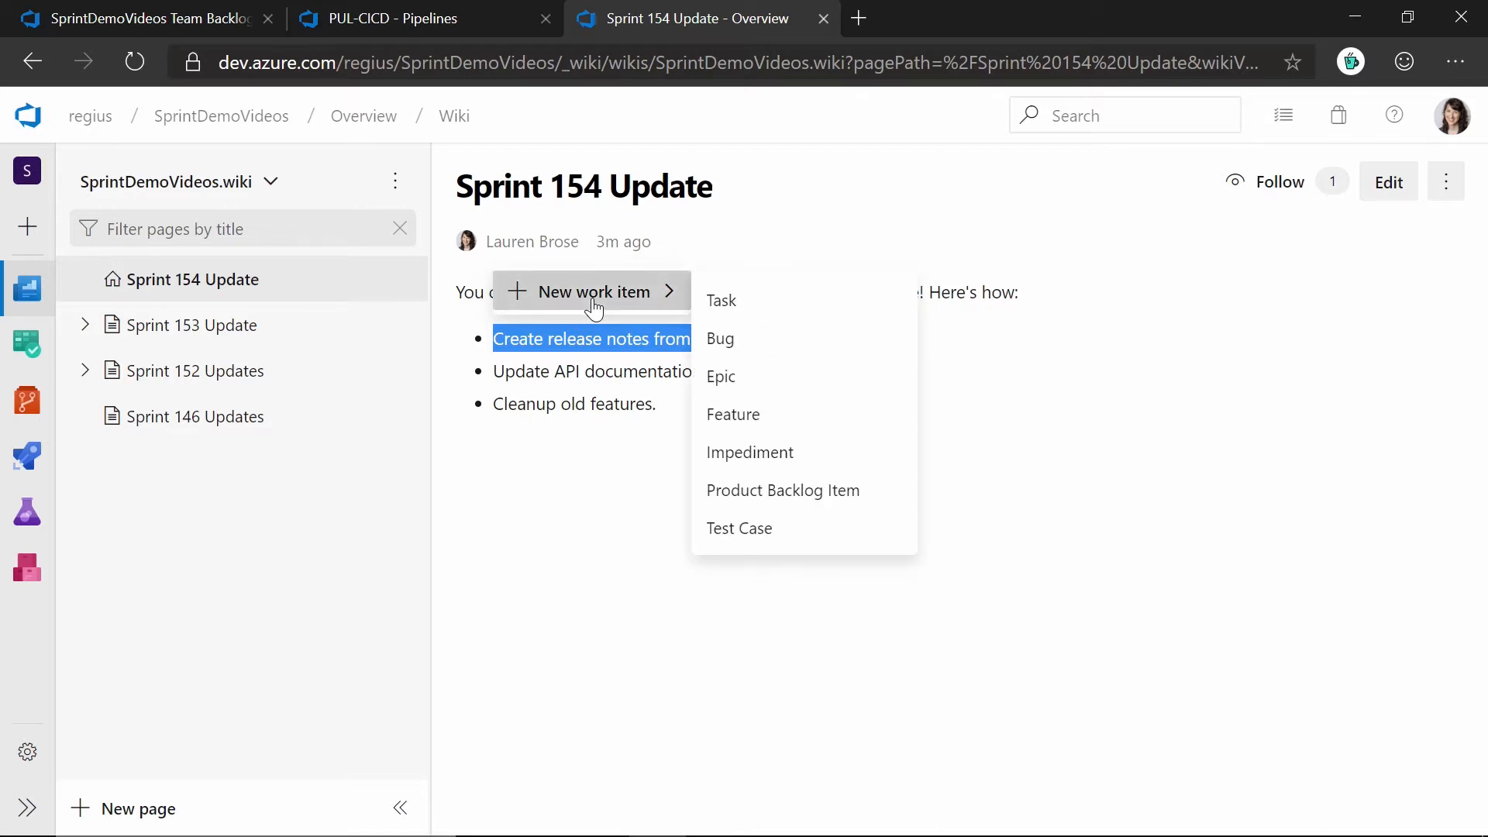
{"action": "left_click", "coordinate": [730, 315]}
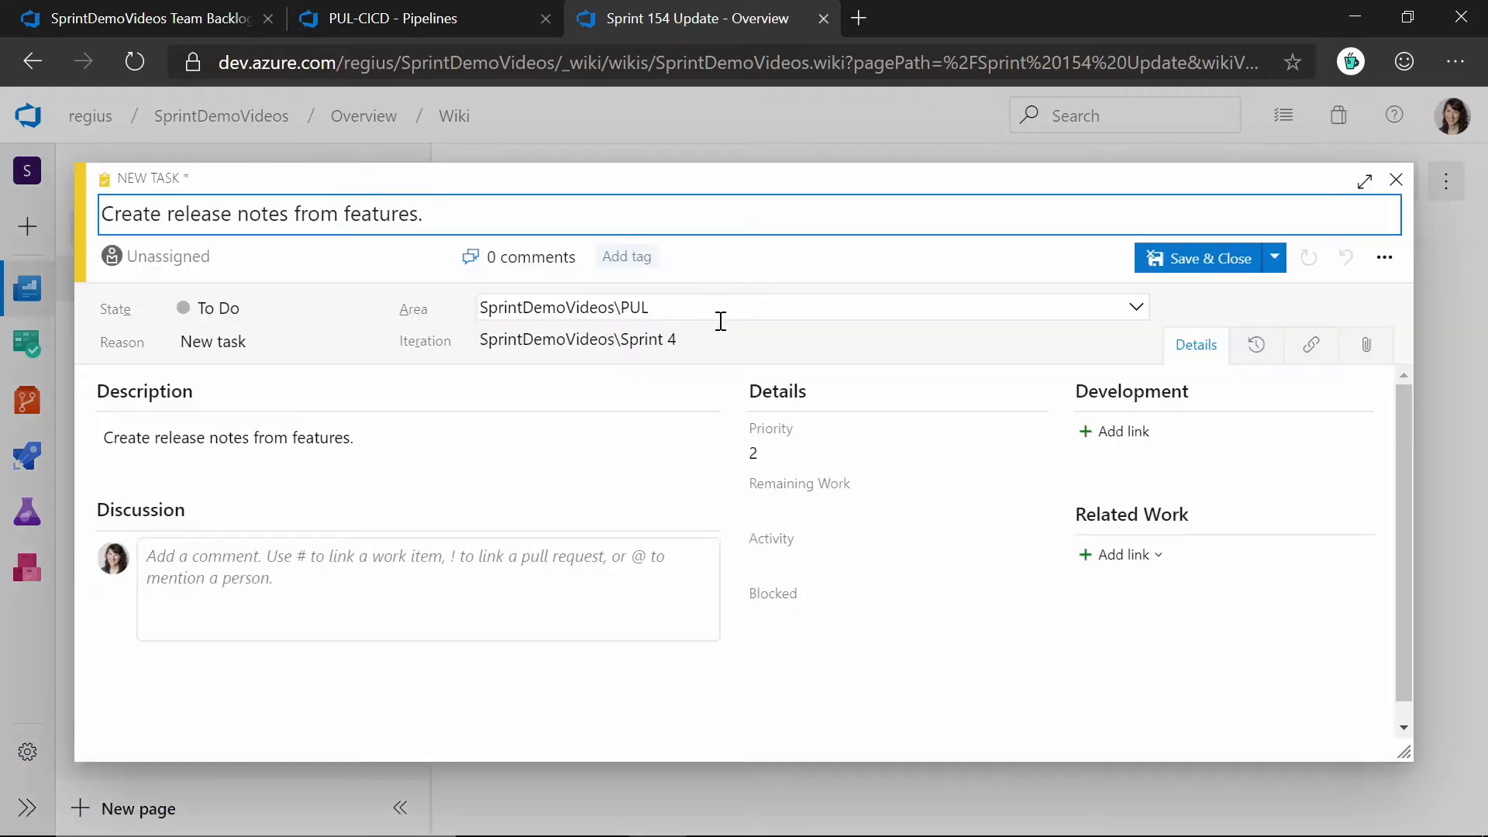
{"action": "left_click", "coordinate": [165, 257]}
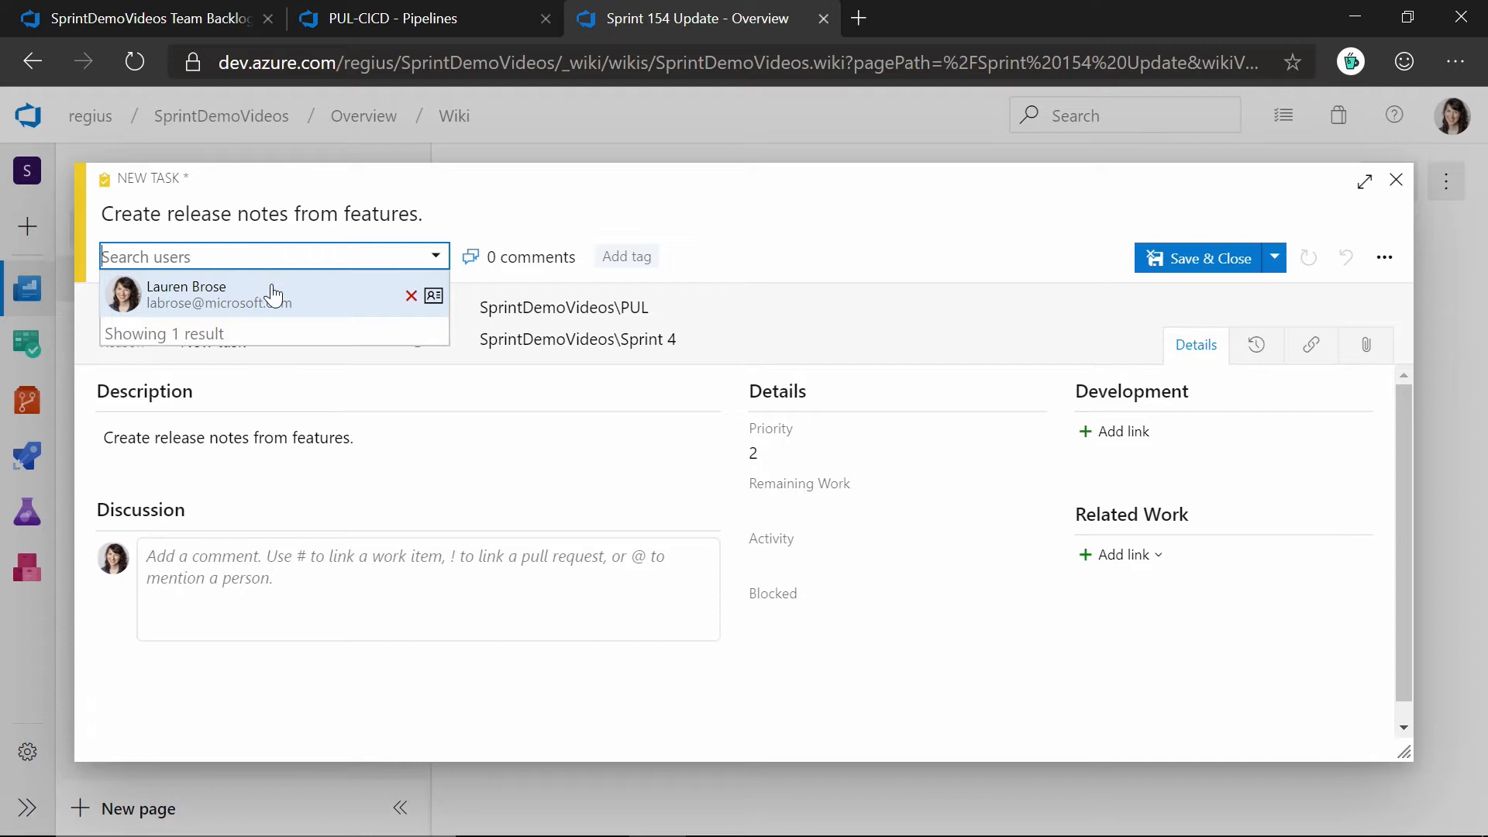
{"action": "left_click", "coordinate": [186, 293]}
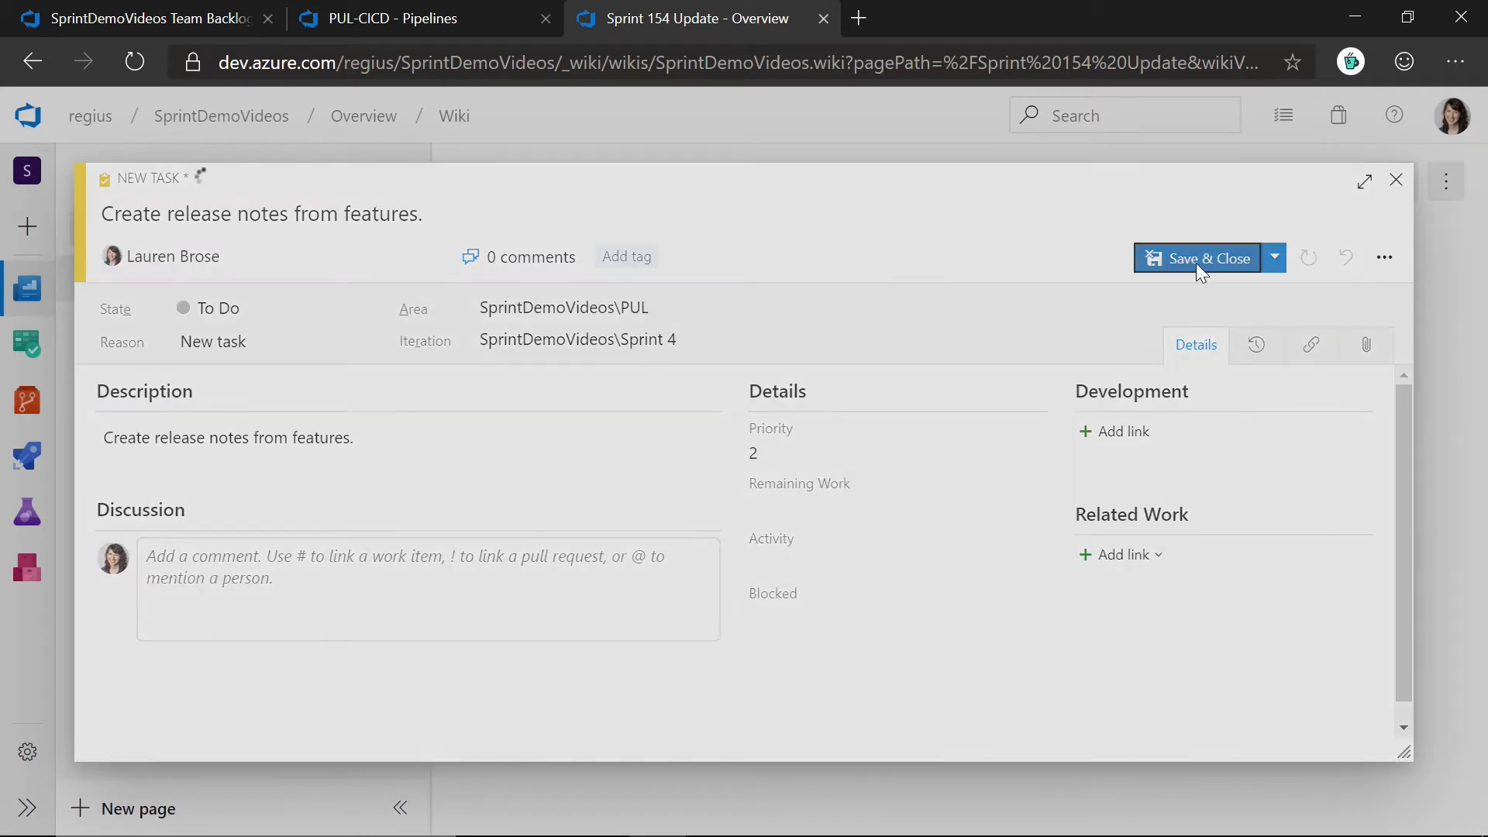
{"action": "left_click", "coordinate": [1203, 257]}
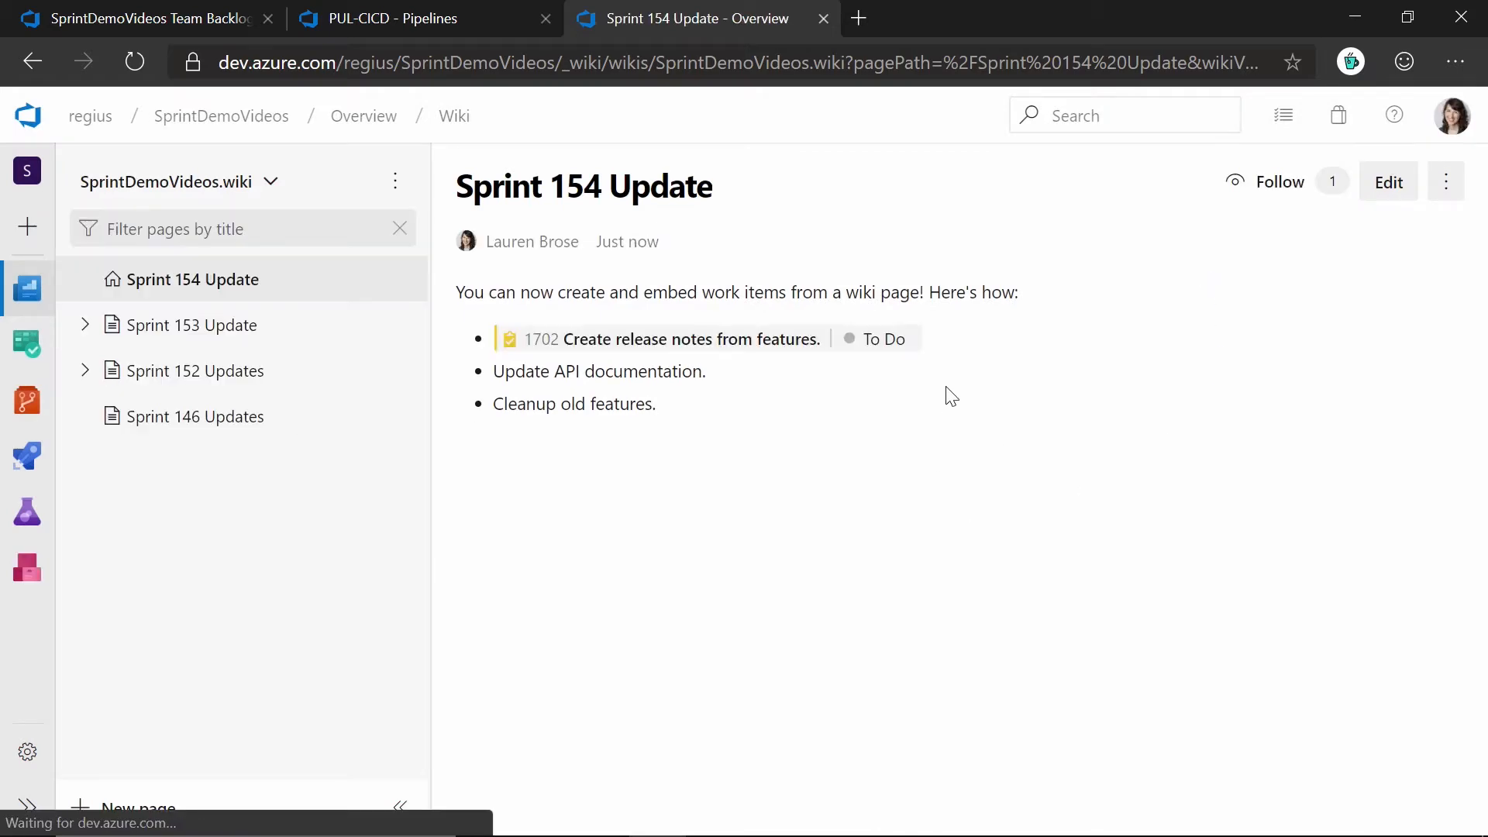
{"action": "mouse_move", "coordinate": [1145, 518]}
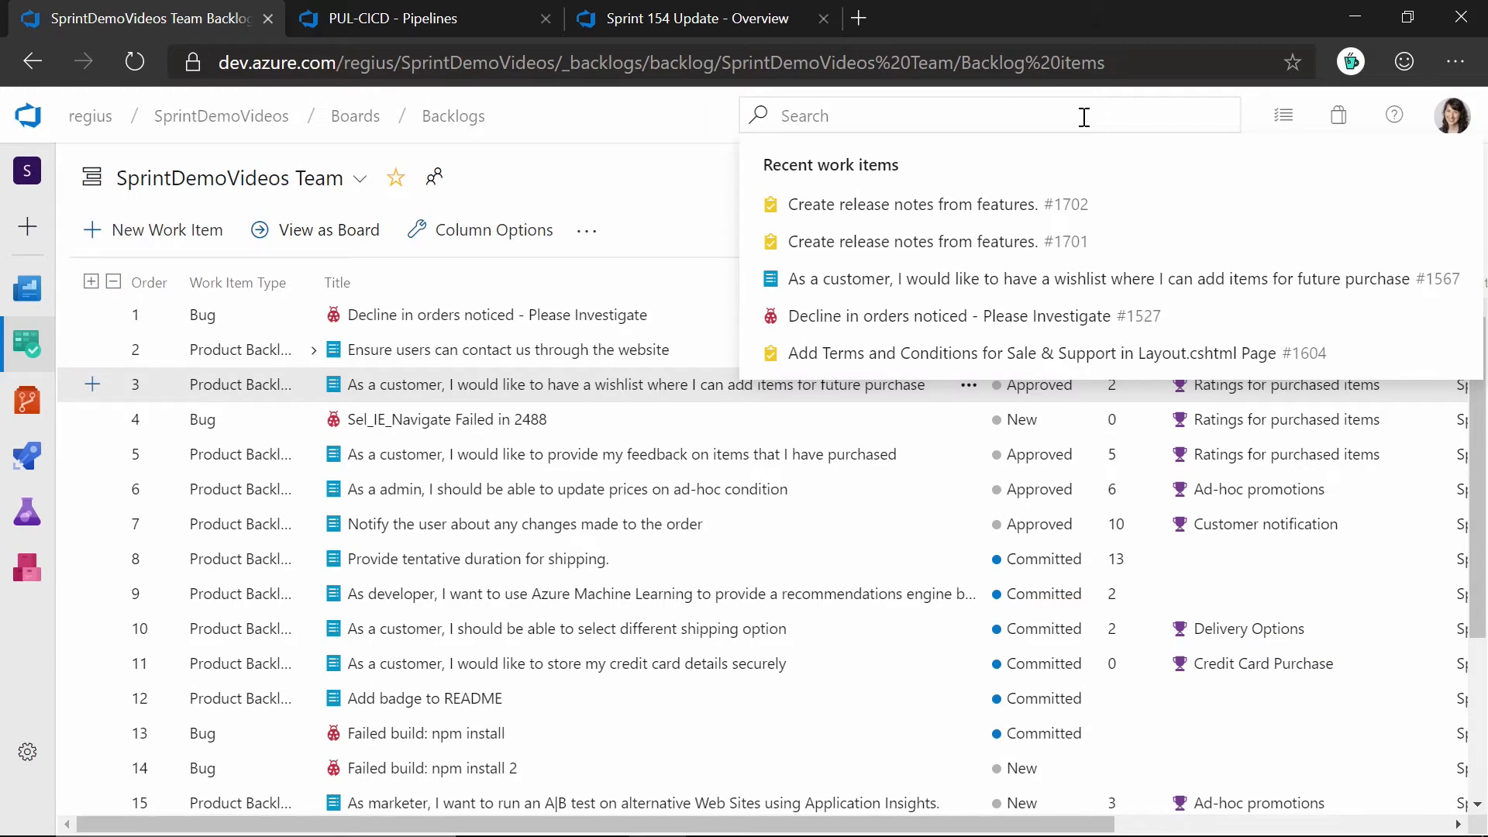
- Search work items with 't:Bug' and open bug 1527, Decline in orders noticed
{"action": "type", "text": "t:Bug"}
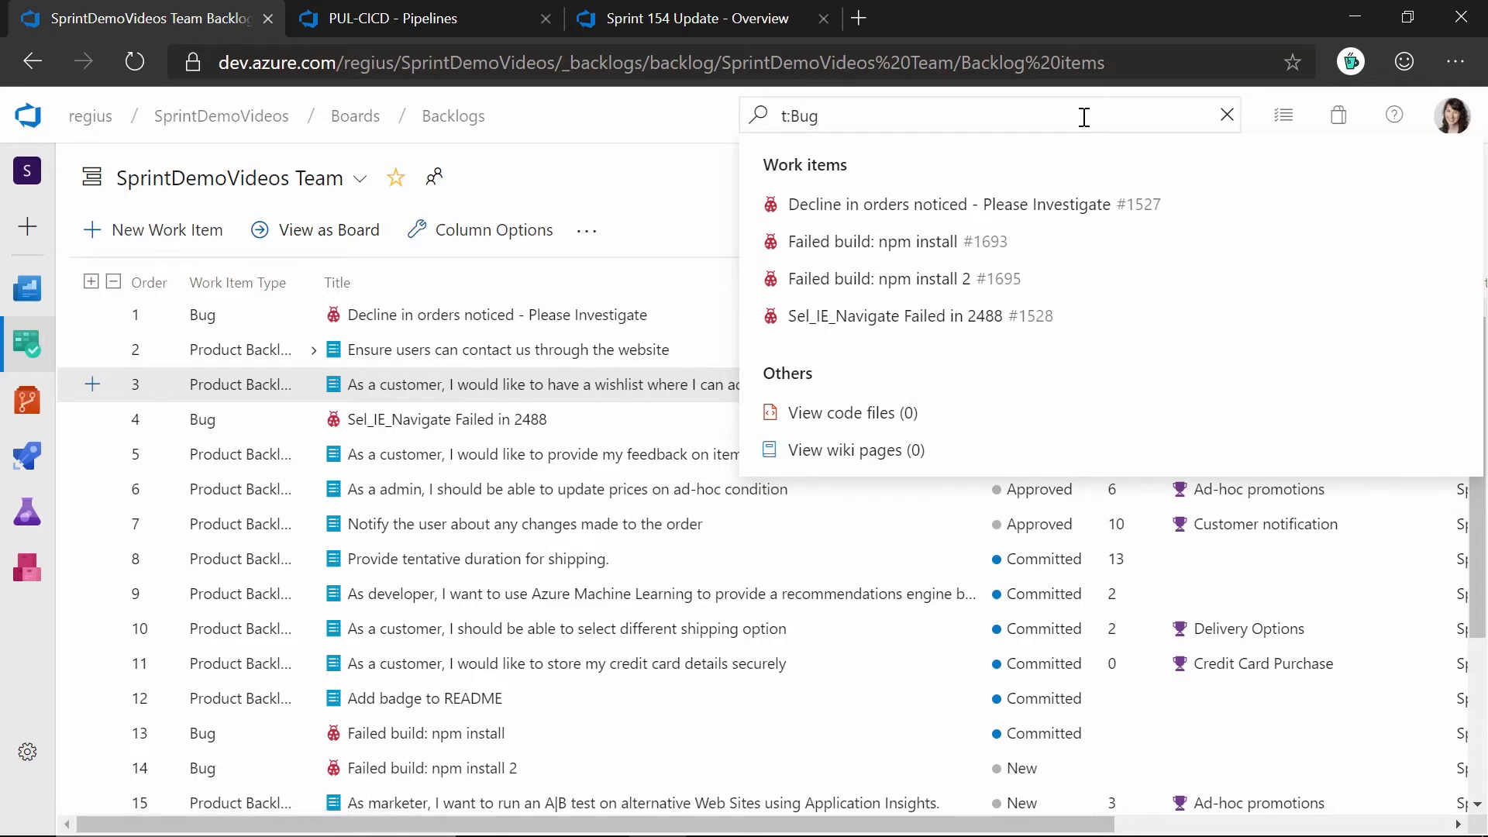
{"action": "mouse_move", "coordinate": [1067, 225]}
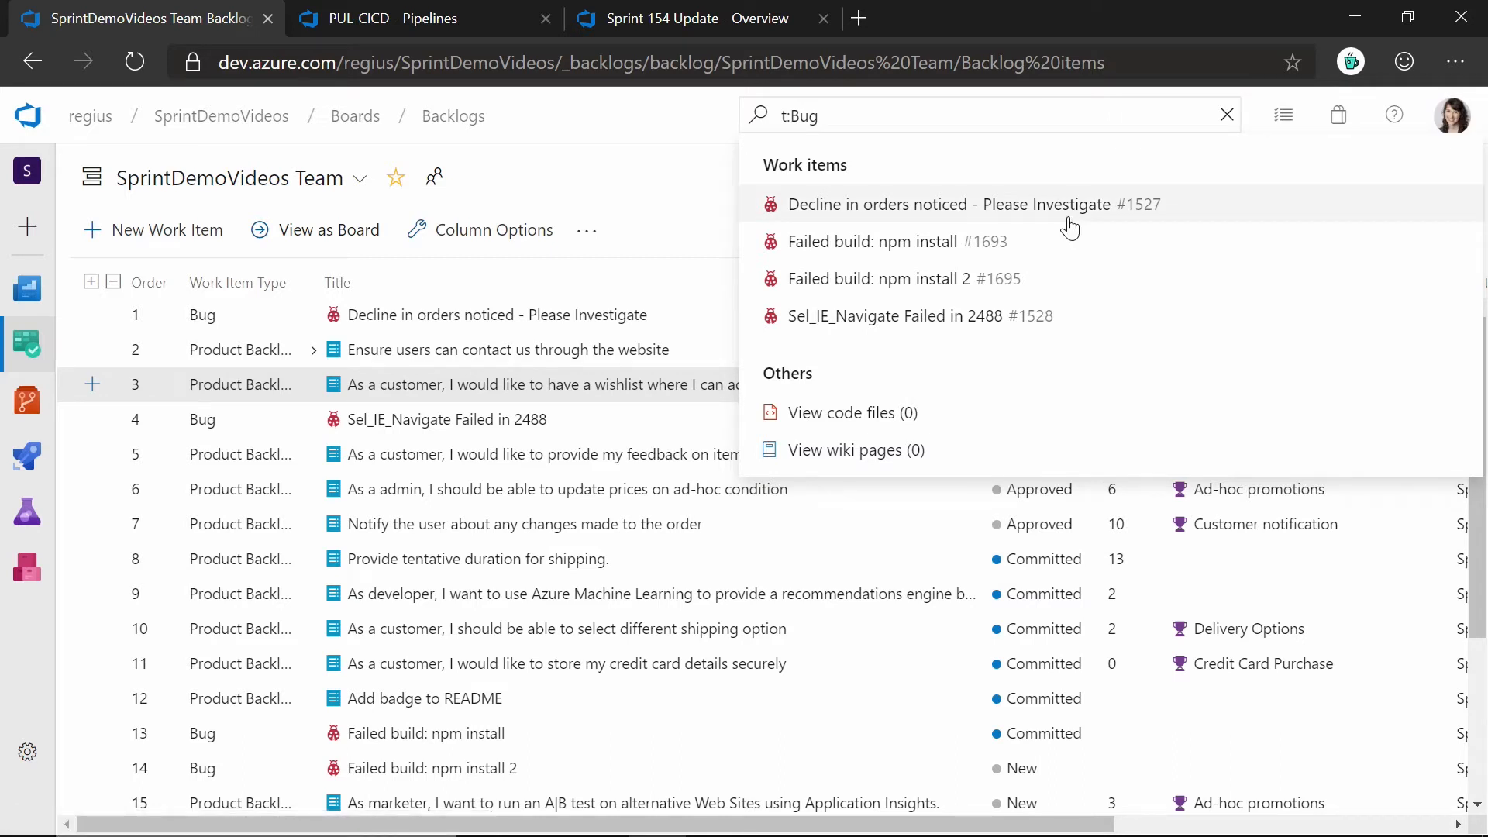
{"action": "mouse_move", "coordinate": [1063, 261]}
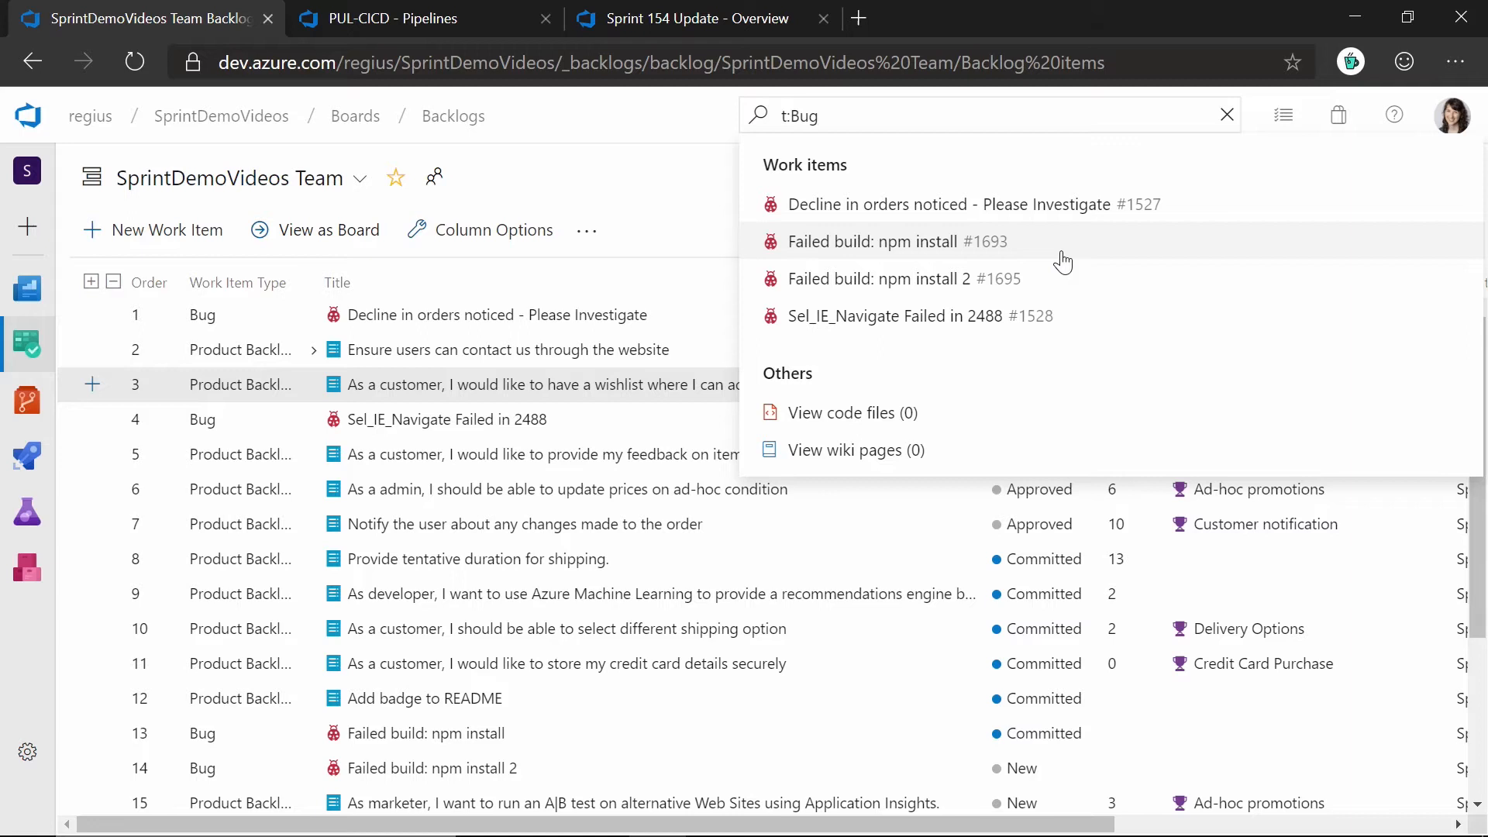
{"action": "mouse_move", "coordinate": [933, 414]}
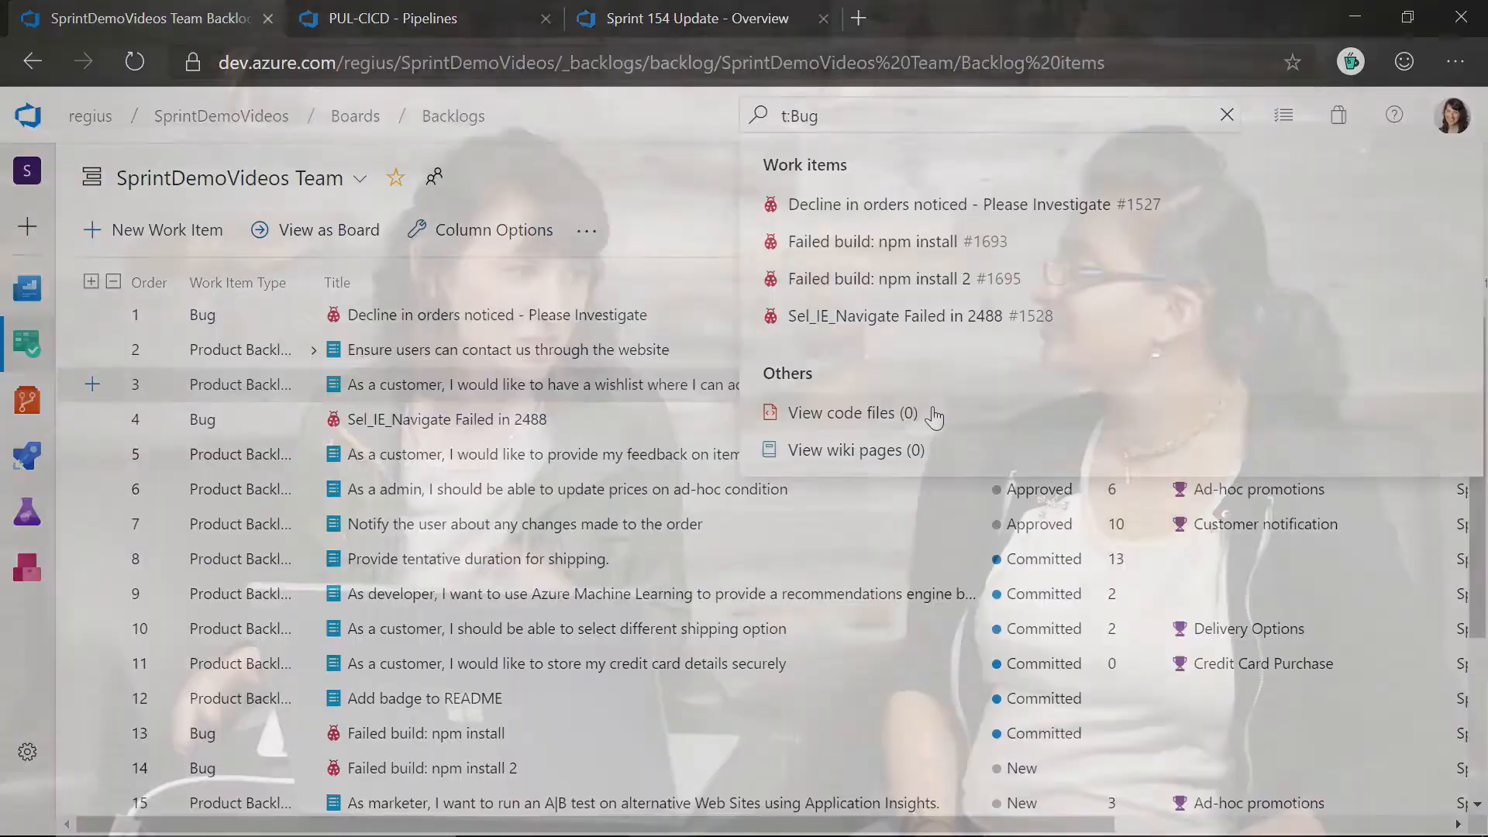
{"action": "left_click", "coordinate": [924, 203]}
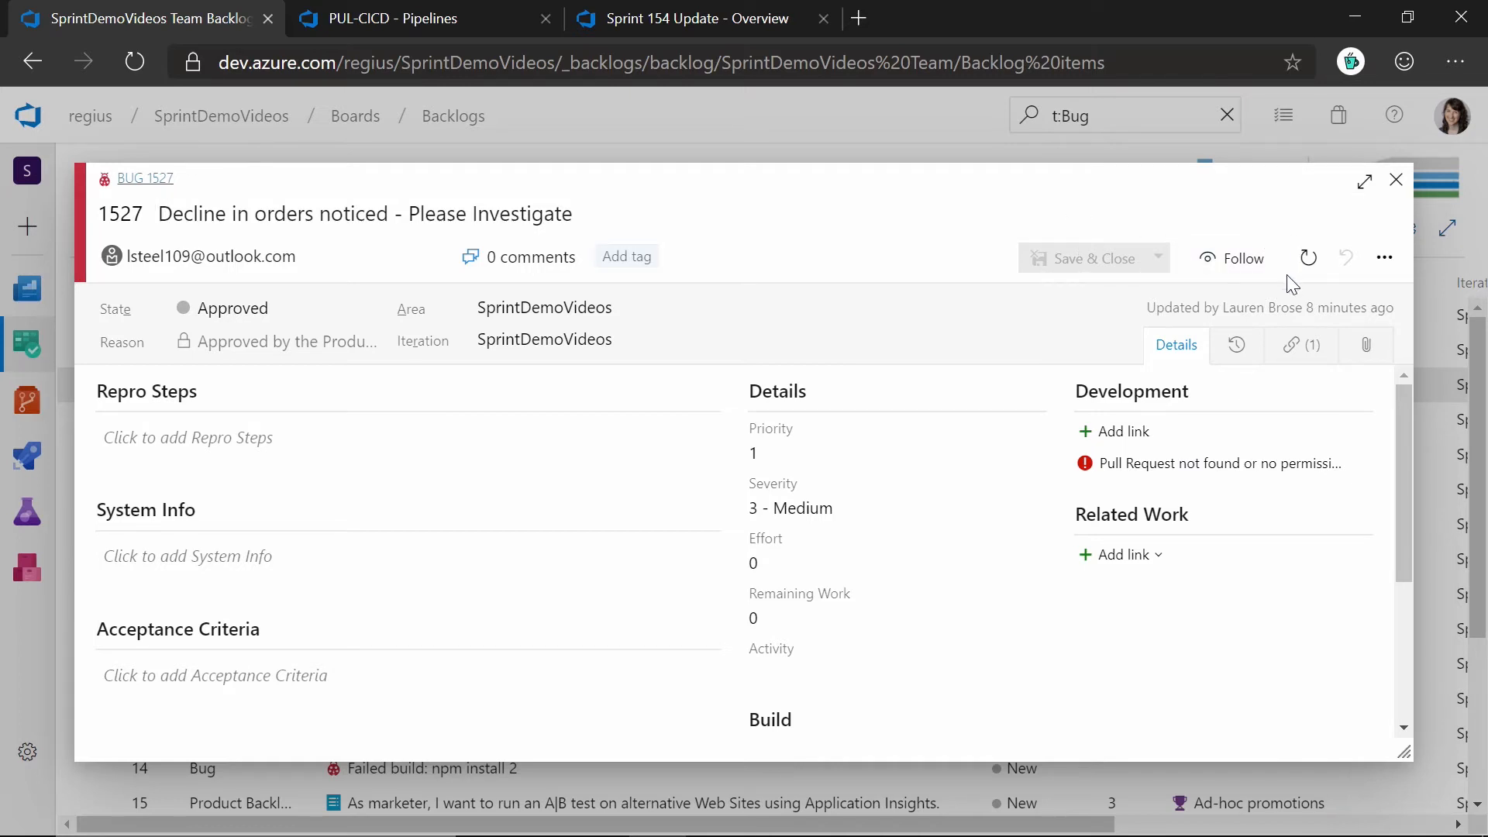
{"action": "mouse_move", "coordinate": [1308, 257]}
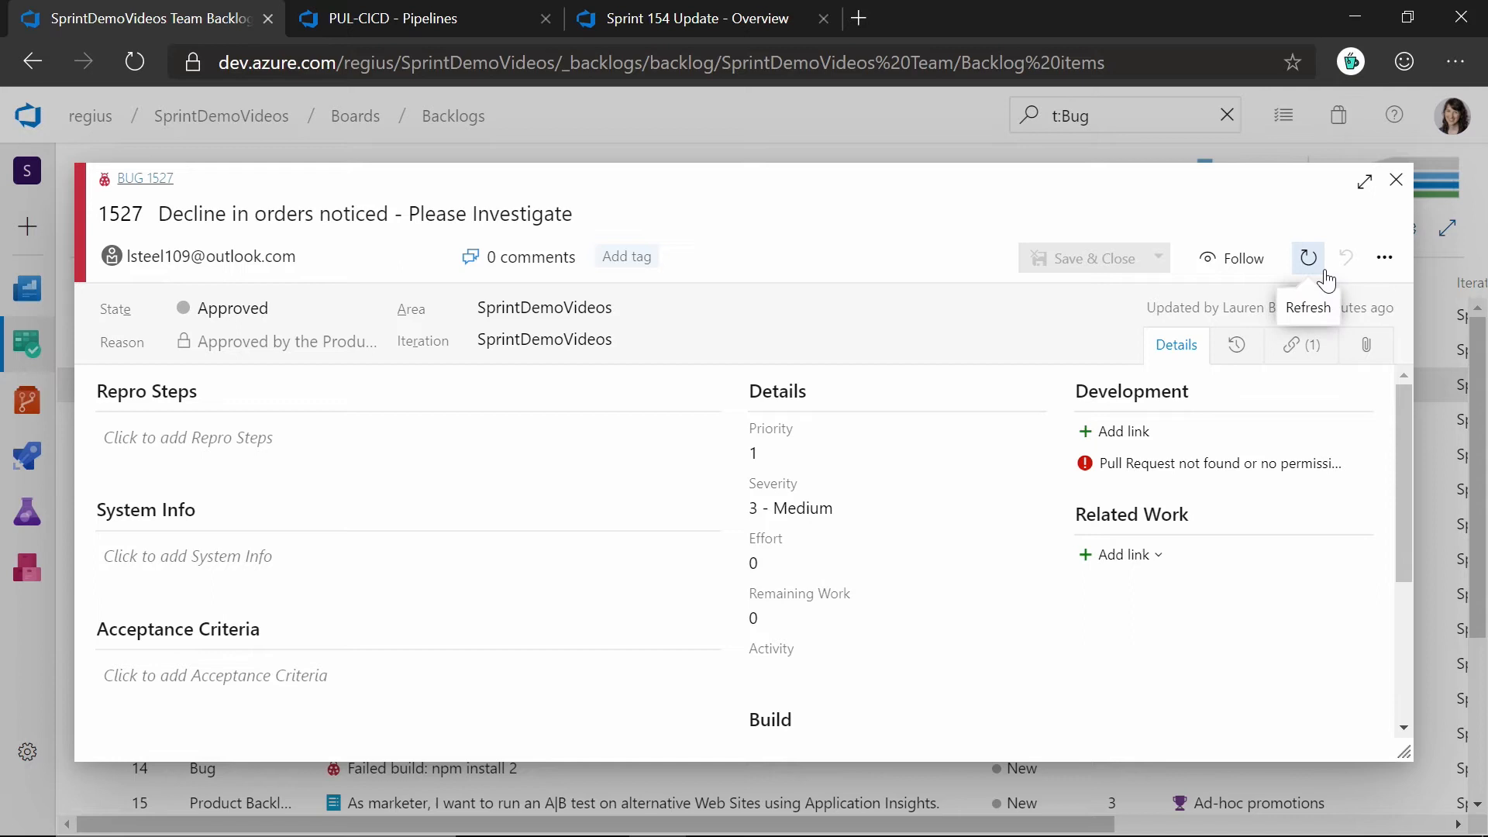
{"action": "mouse_move", "coordinate": [1138, 10]}
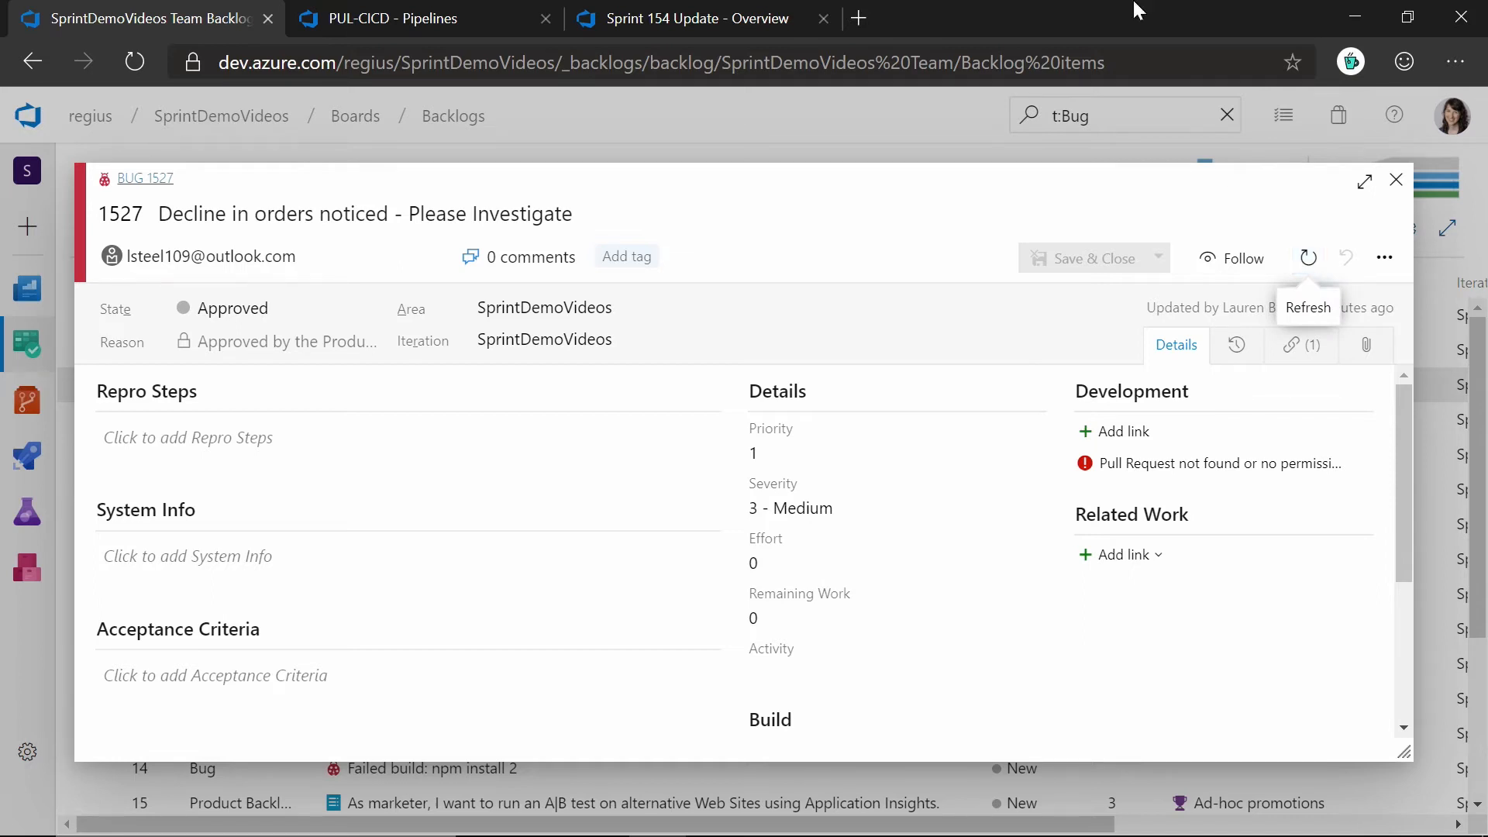
- Open bug 1527's link in a new browser tab
{"action": "right_click", "coordinate": [145, 178]}
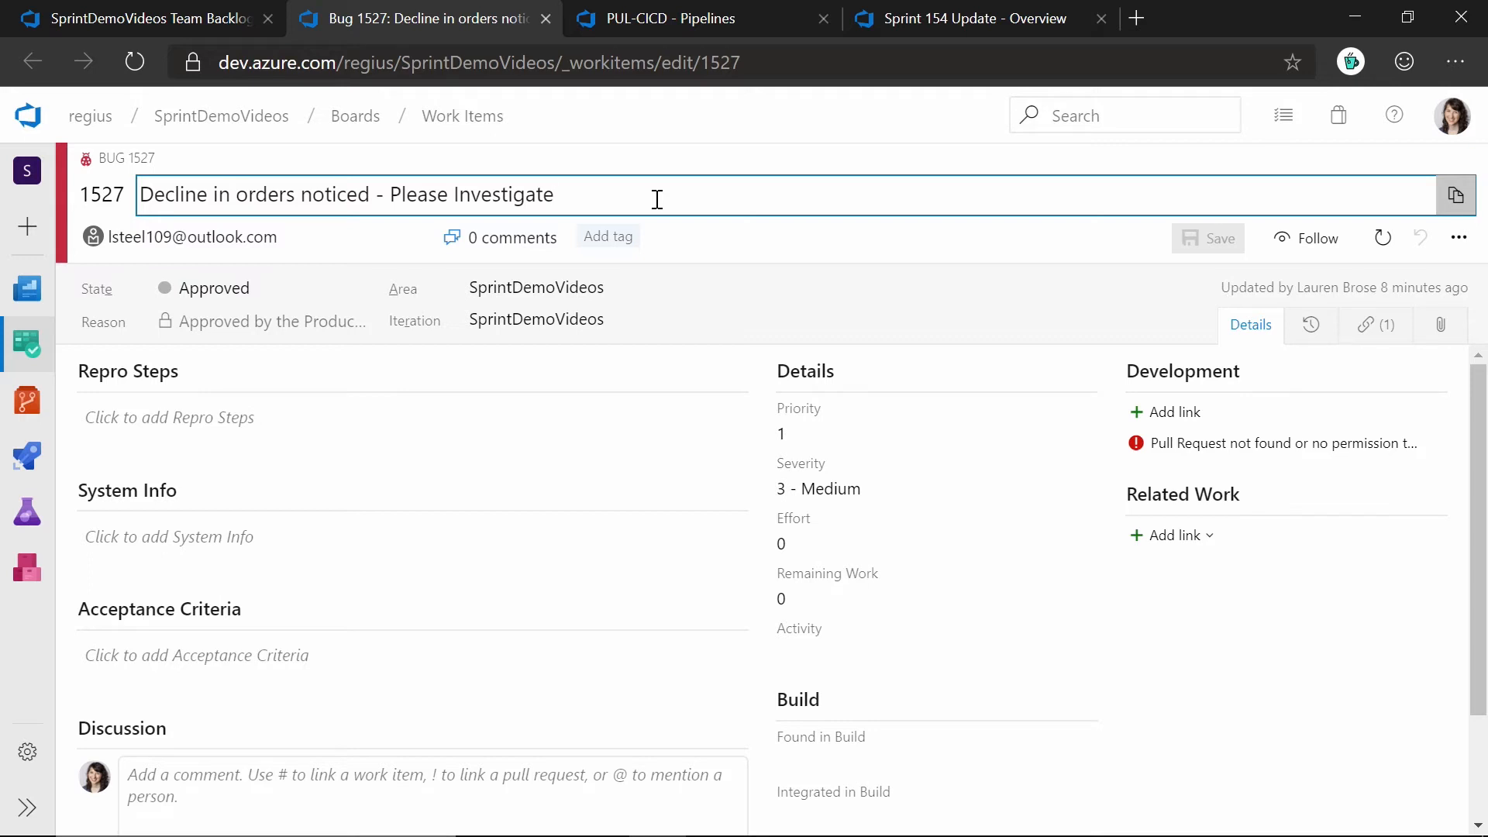
- Append 'immediately' to bug 1527's title and save
{"action": "type", "text": "imm"}
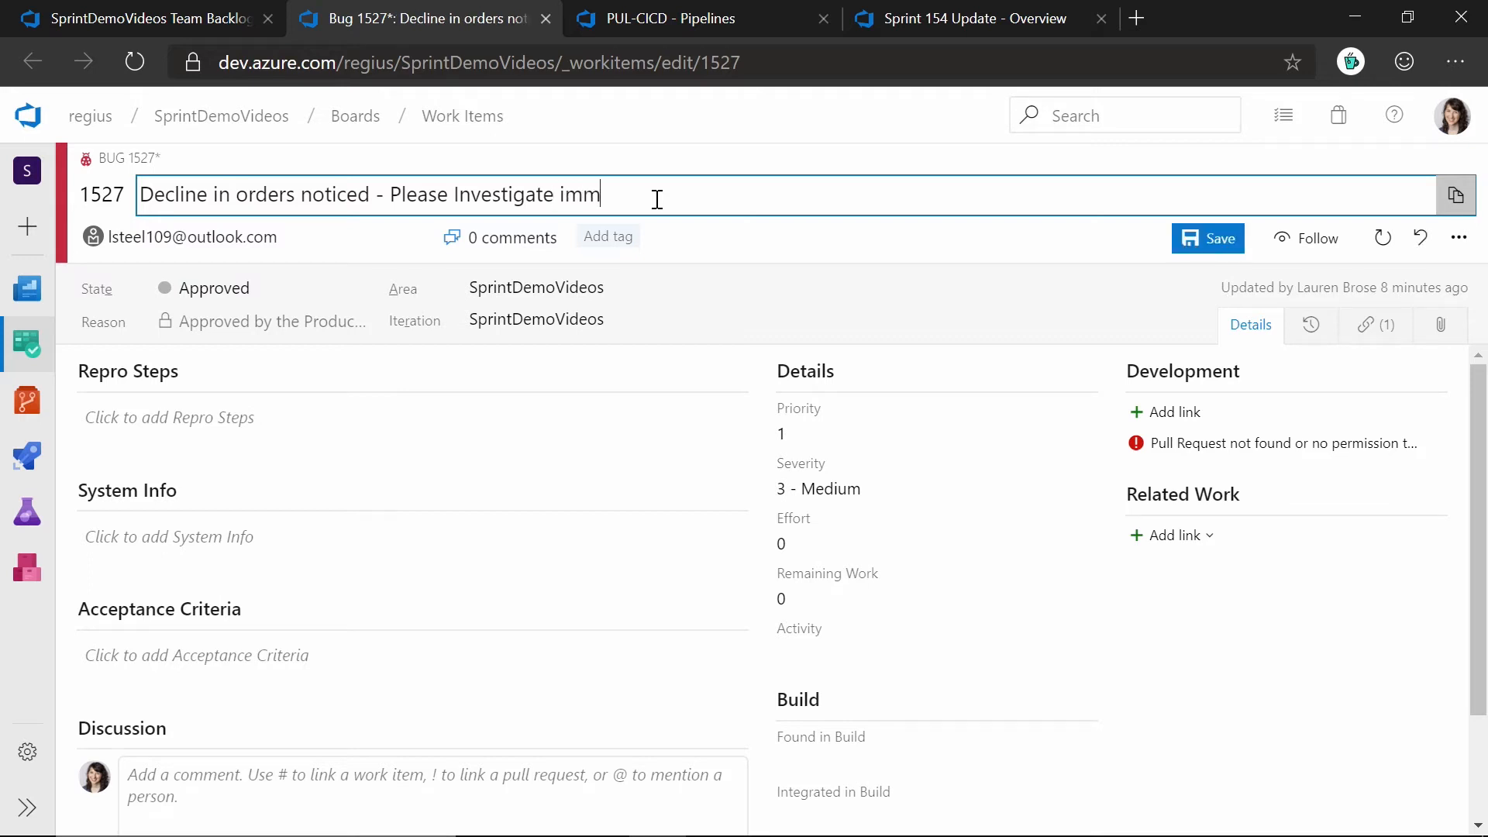
{"action": "type", "text": "ediately"}
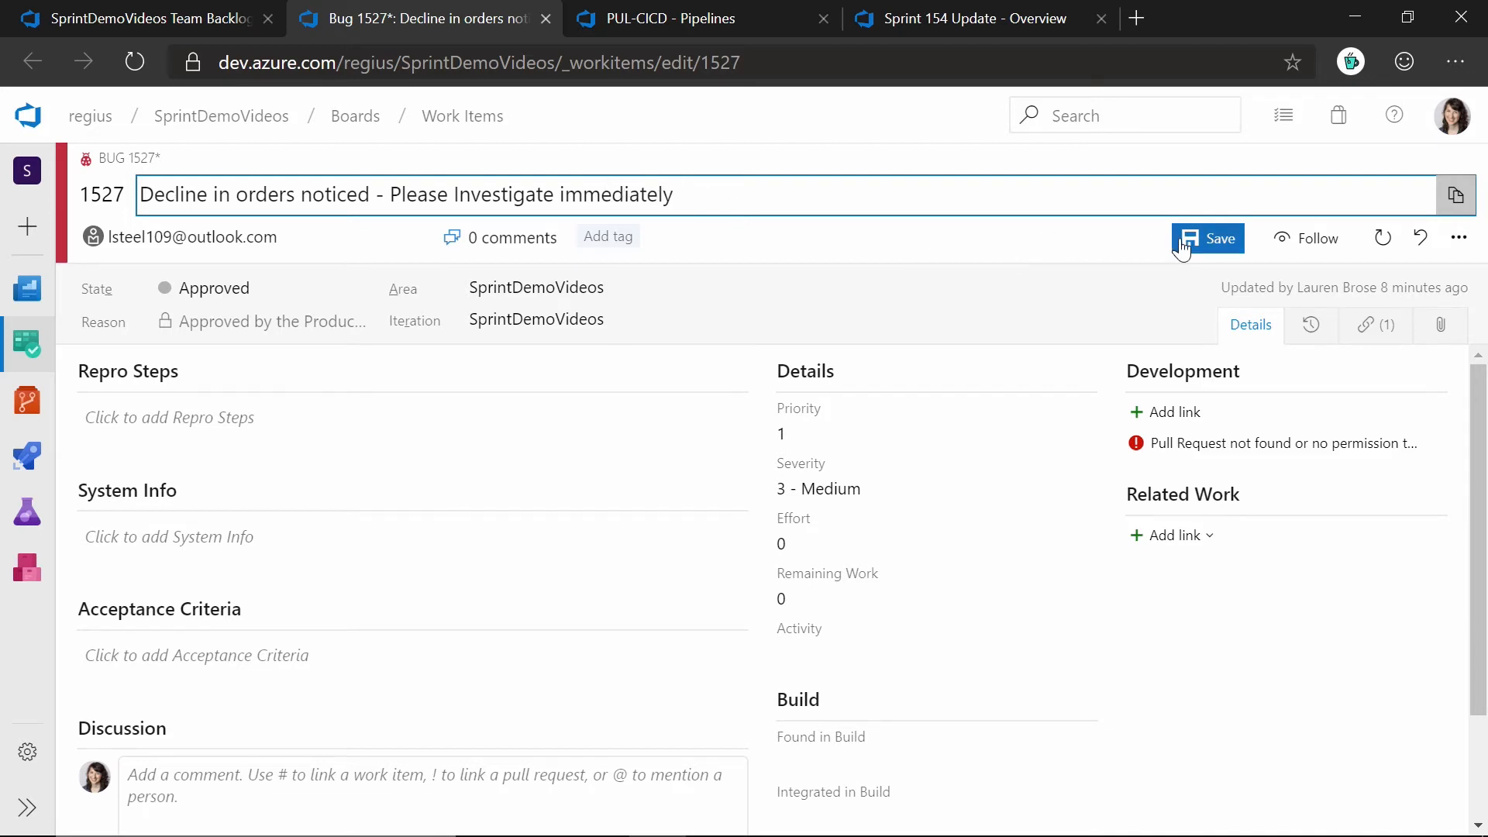
{"action": "left_click", "coordinate": [1207, 238]}
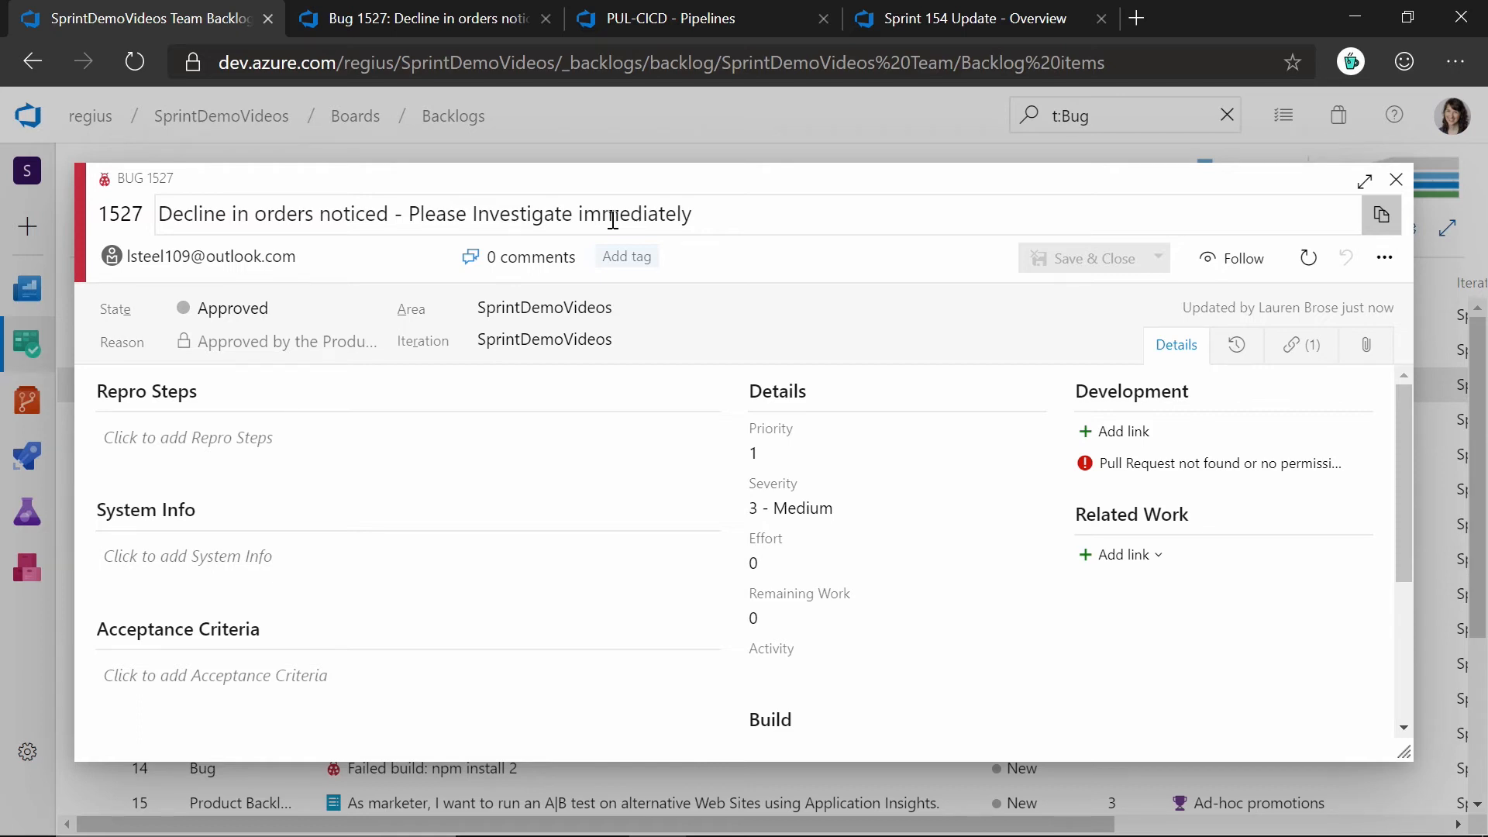
{"action": "mouse_move", "coordinate": [1395, 179]}
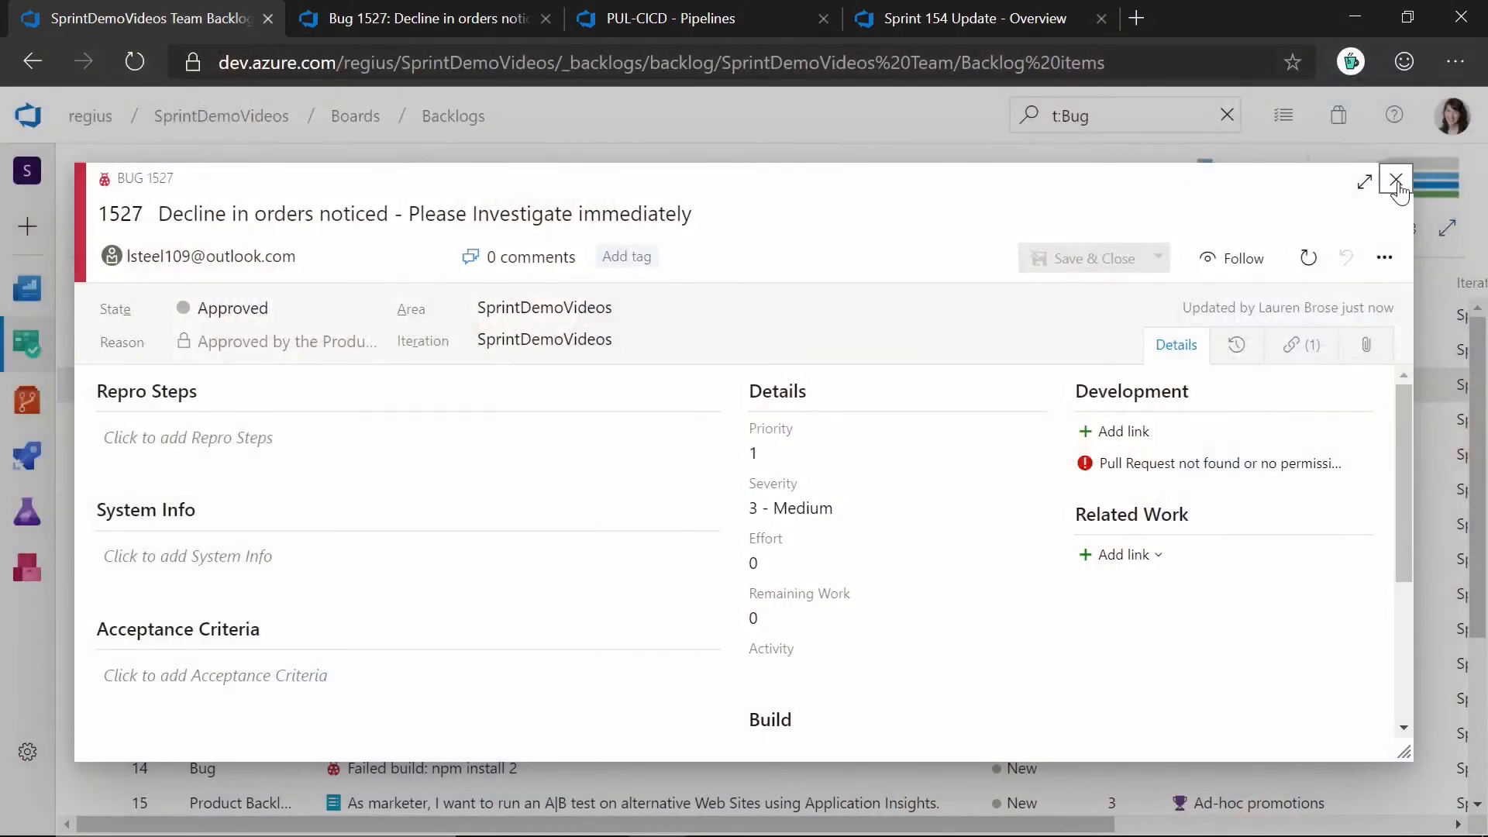
- Close the bug dialog and dismiss the work item search results
{"action": "left_click", "coordinate": [1393, 177]}
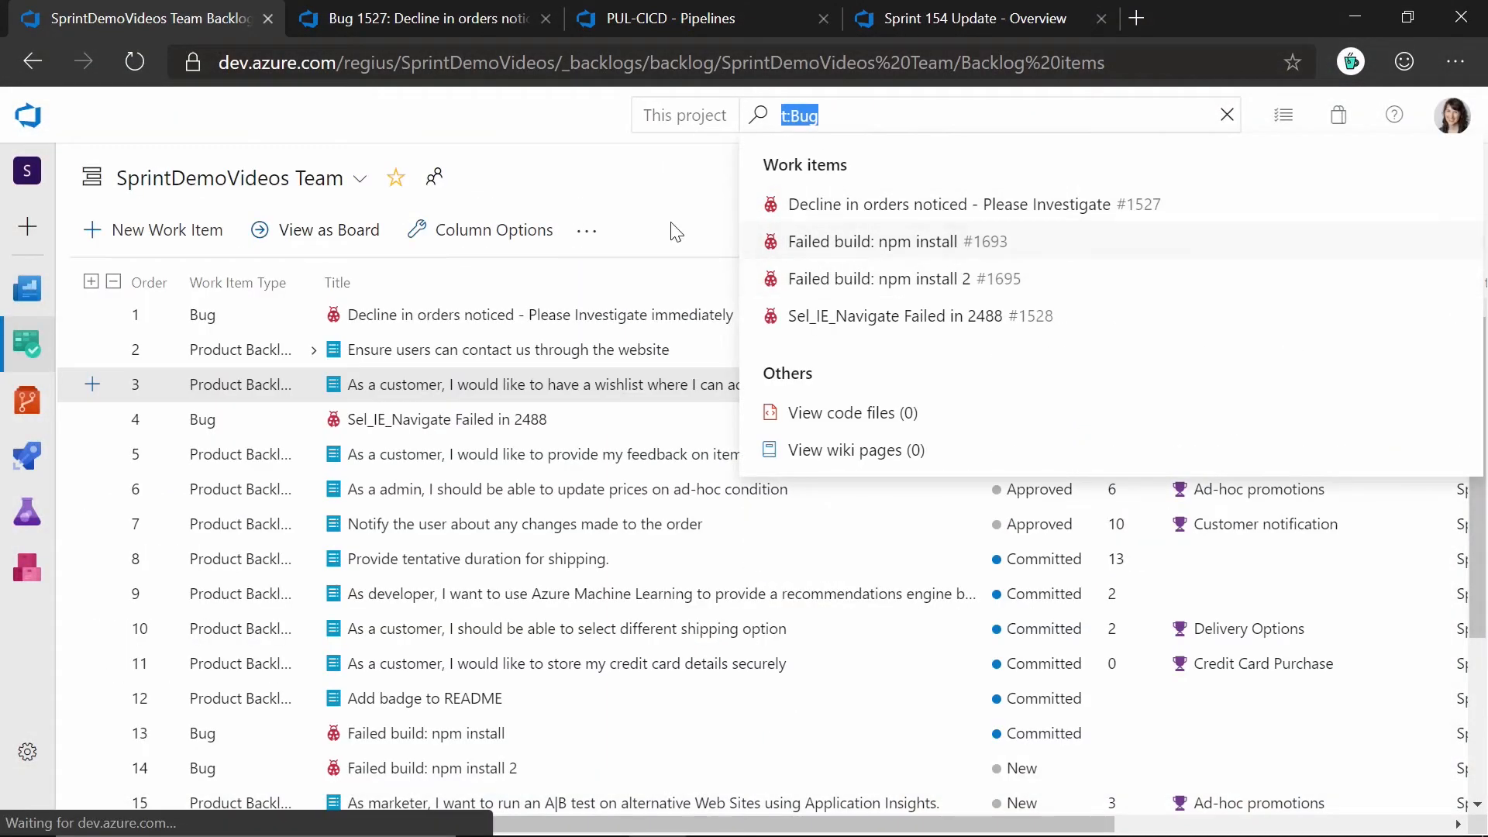
{"action": "left_click", "coordinate": [678, 231]}
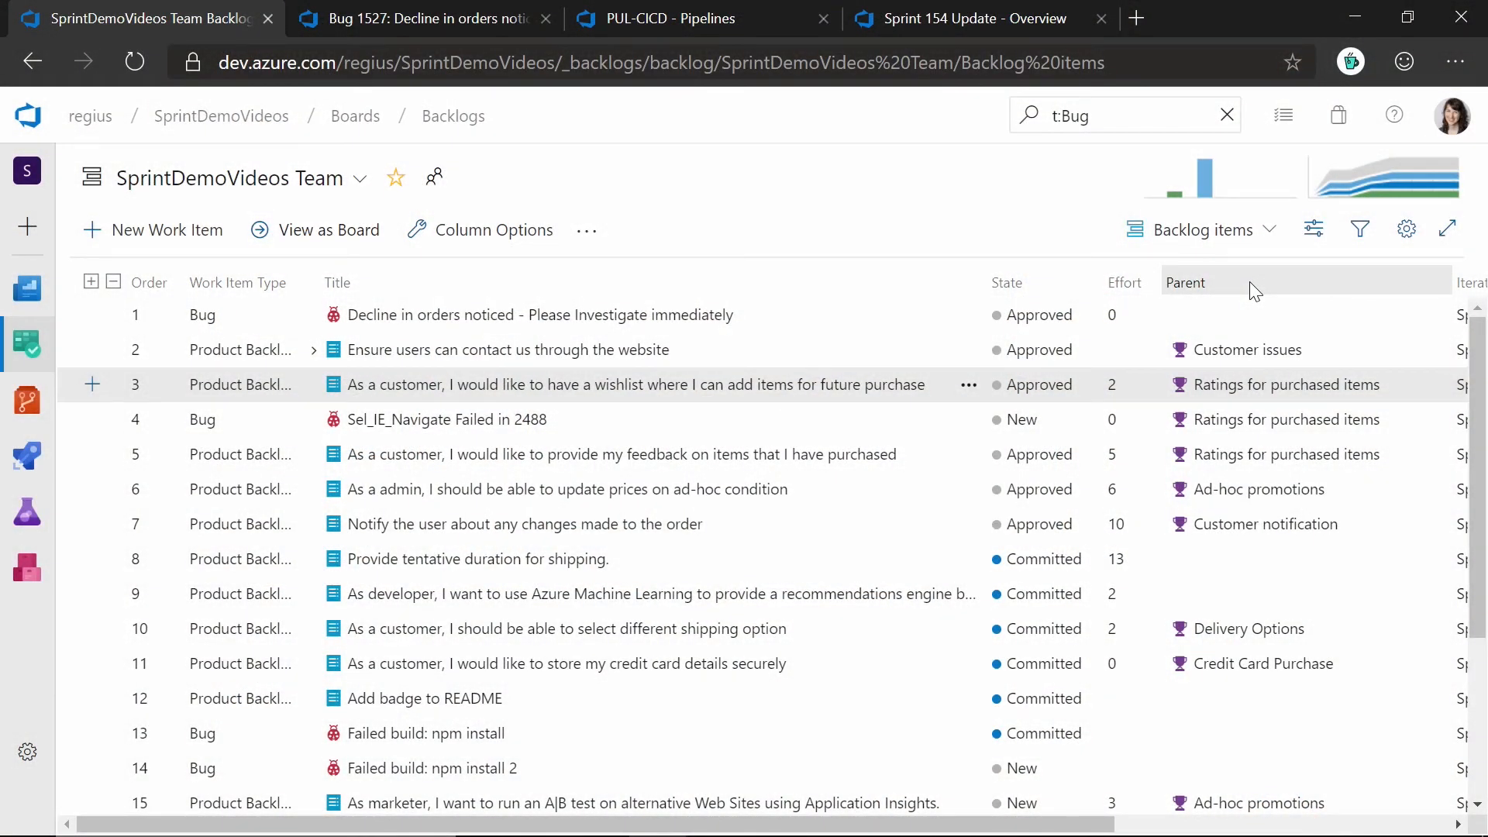
{"action": "mouse_move", "coordinate": [494, 234]}
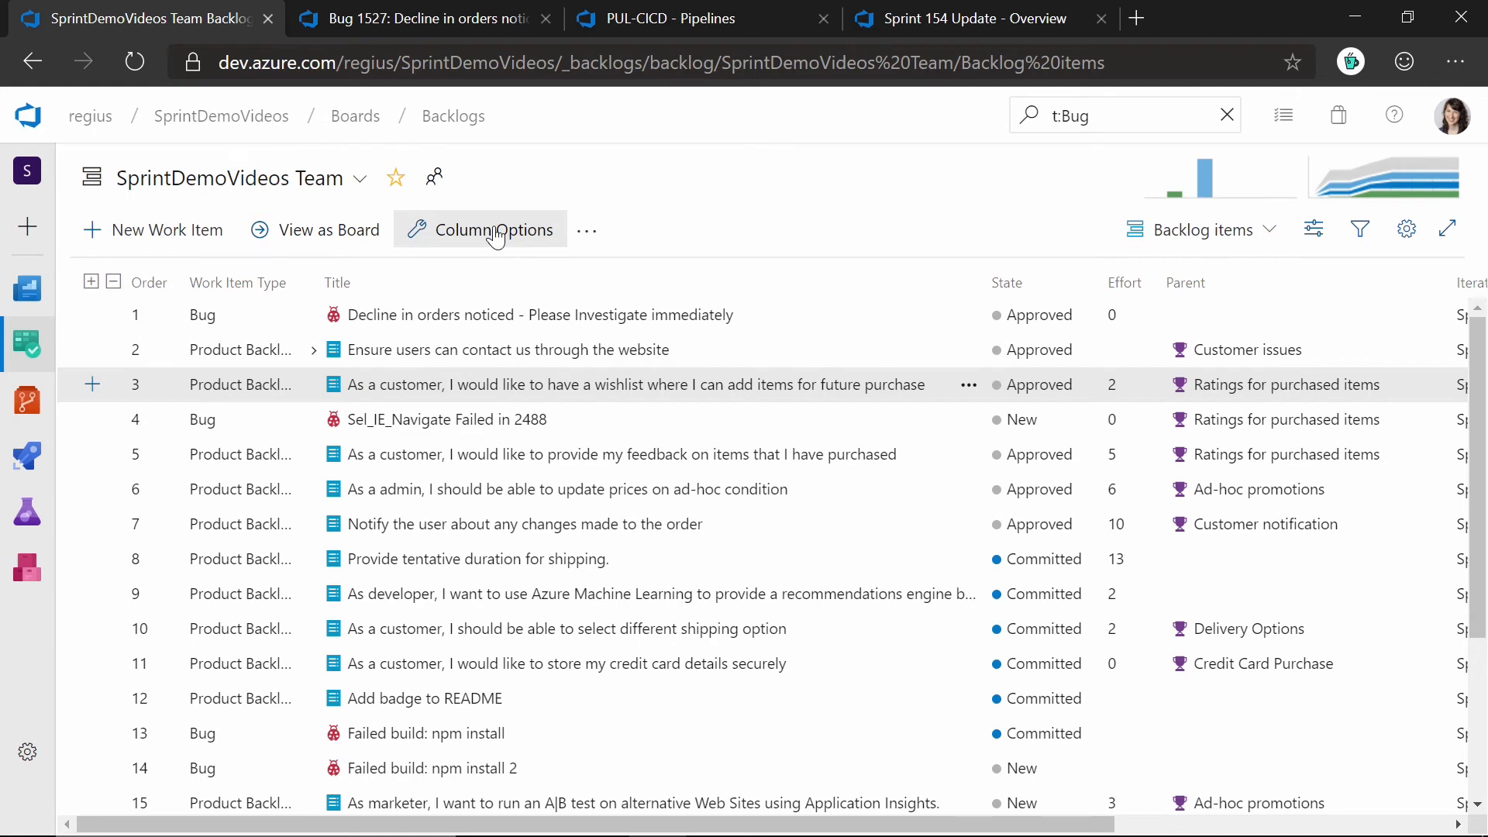